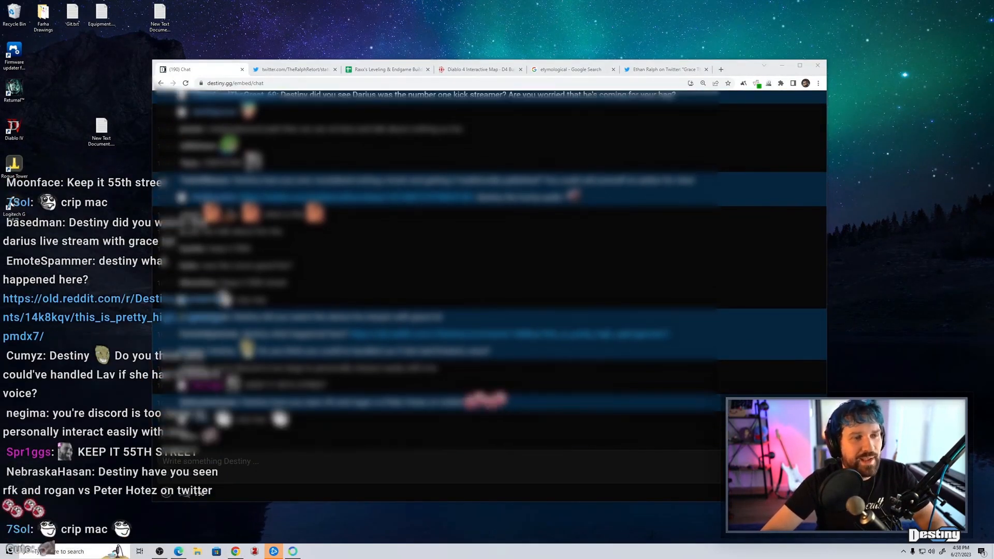
scroll("down", 3)
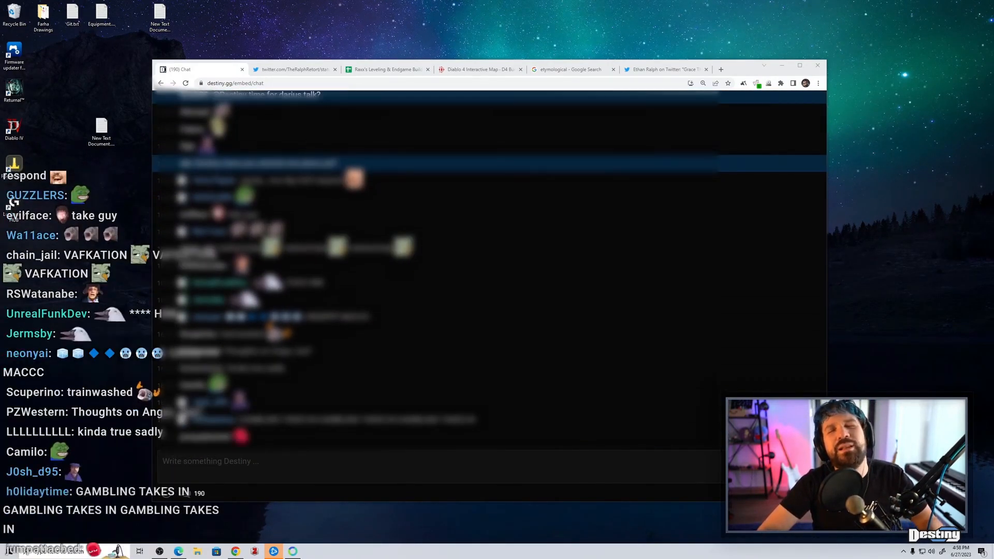
scroll("down", 3)
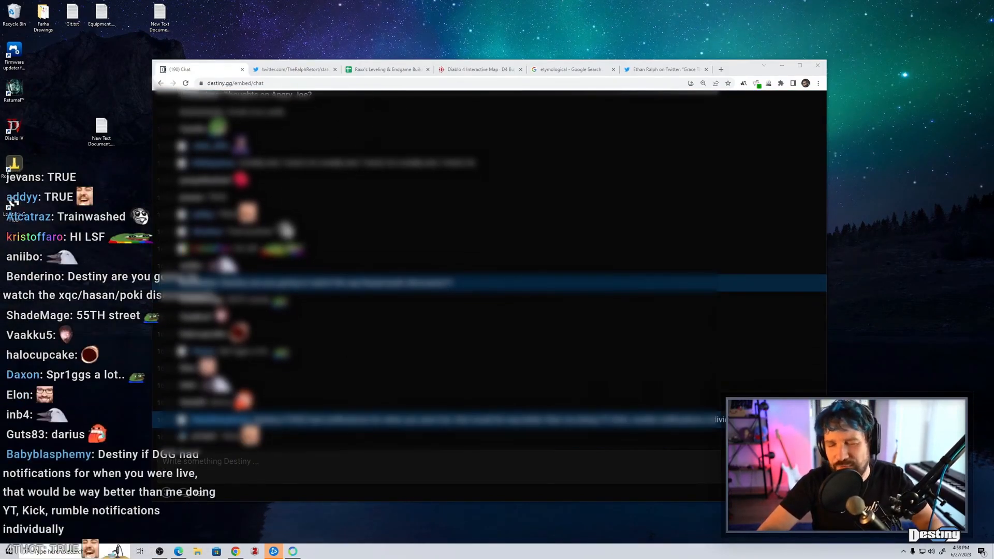
scroll("down", 3)
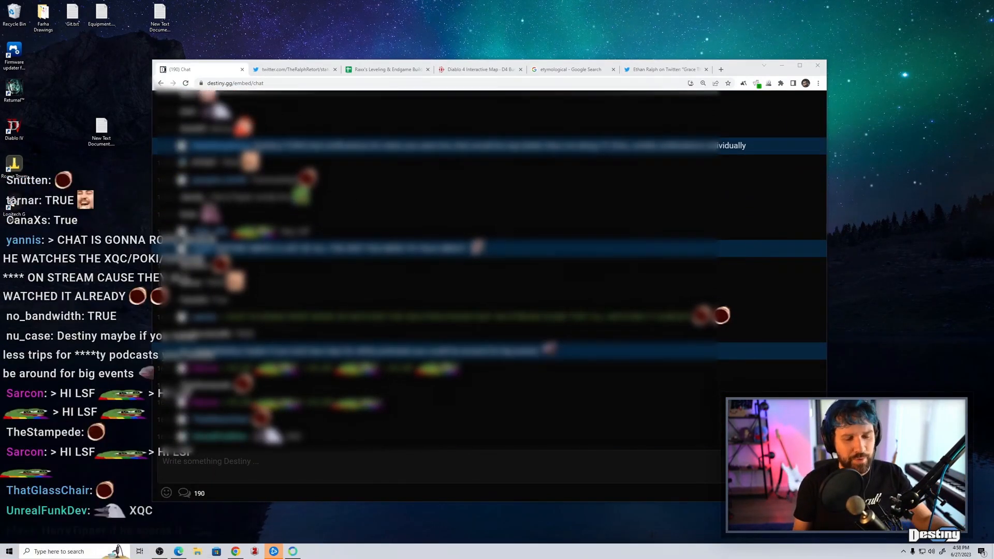
scroll("down", 3)
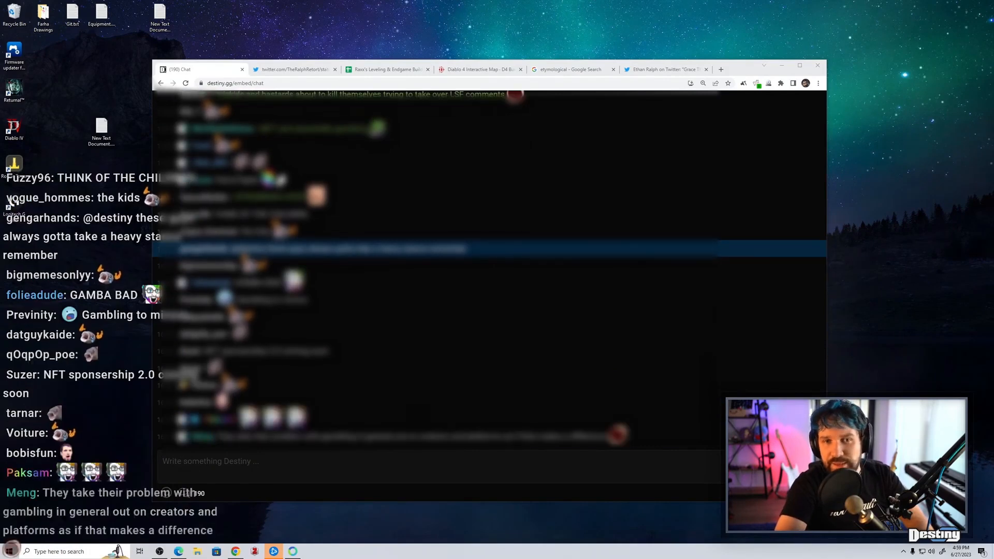
scroll("down", 3)
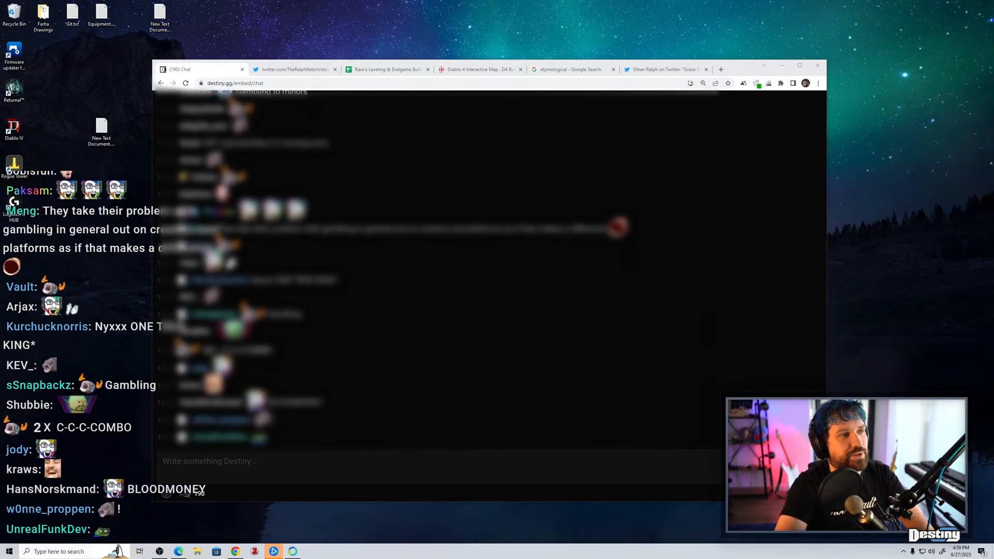
scroll("down", 3)
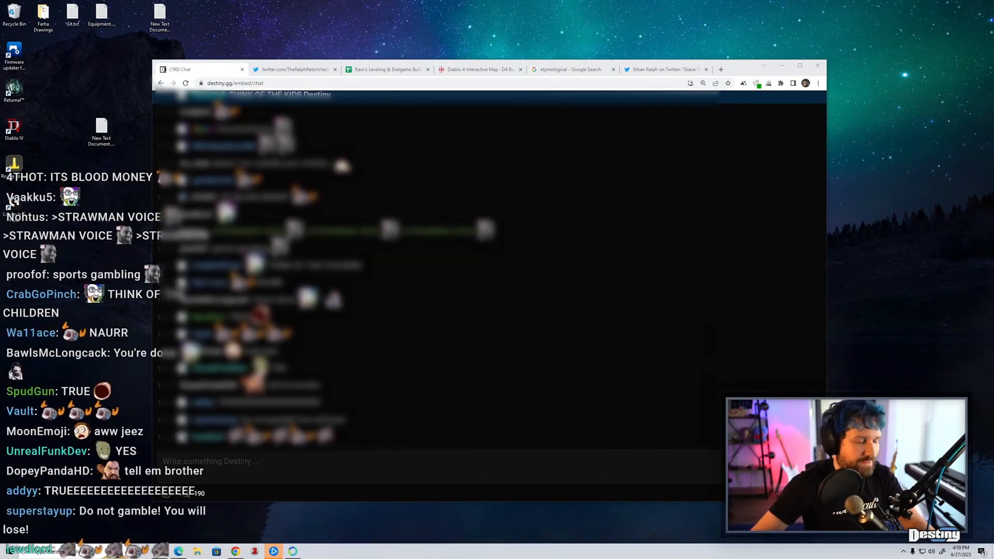
scroll("down", 3)
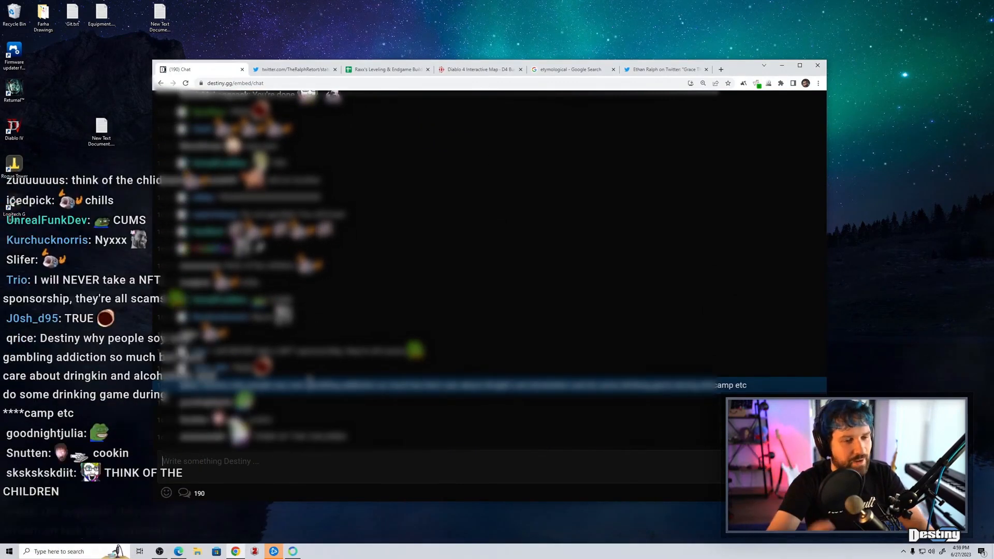
scroll("down", 3)
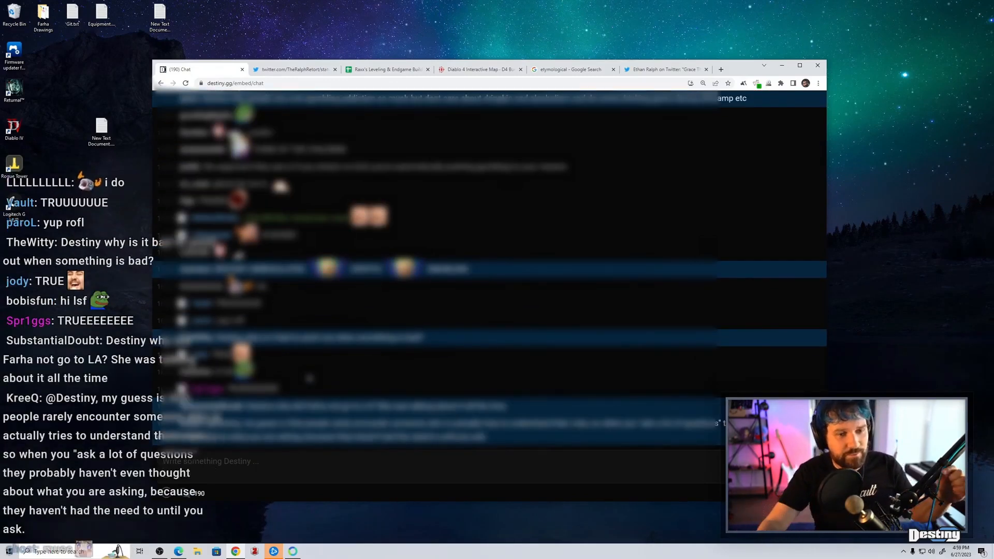
scroll("down", 3)
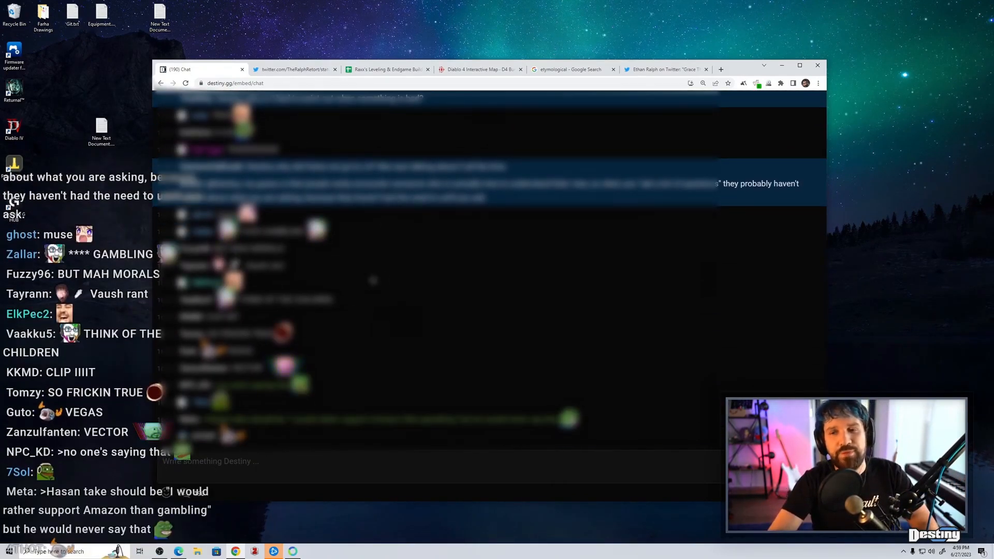
scroll("down", 3)
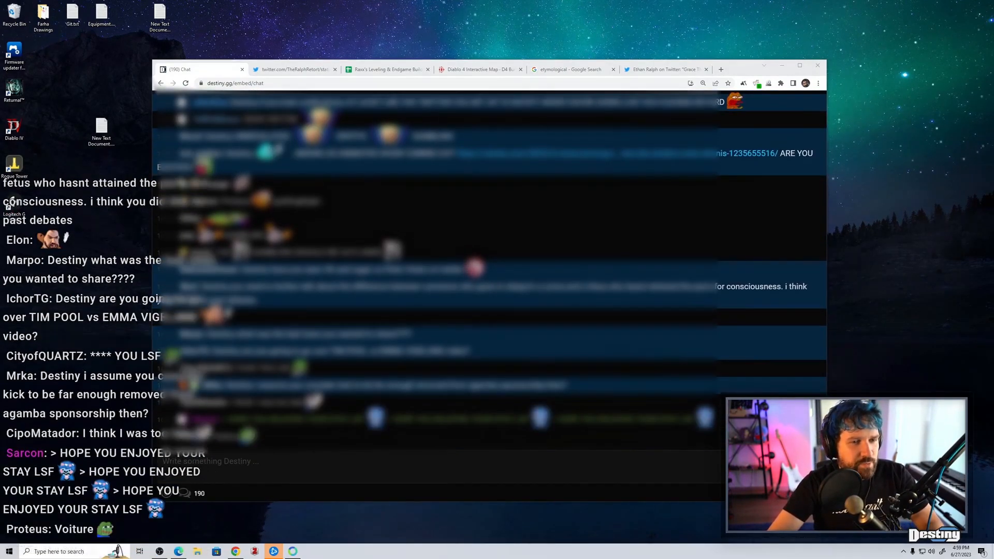
scroll("down", 3)
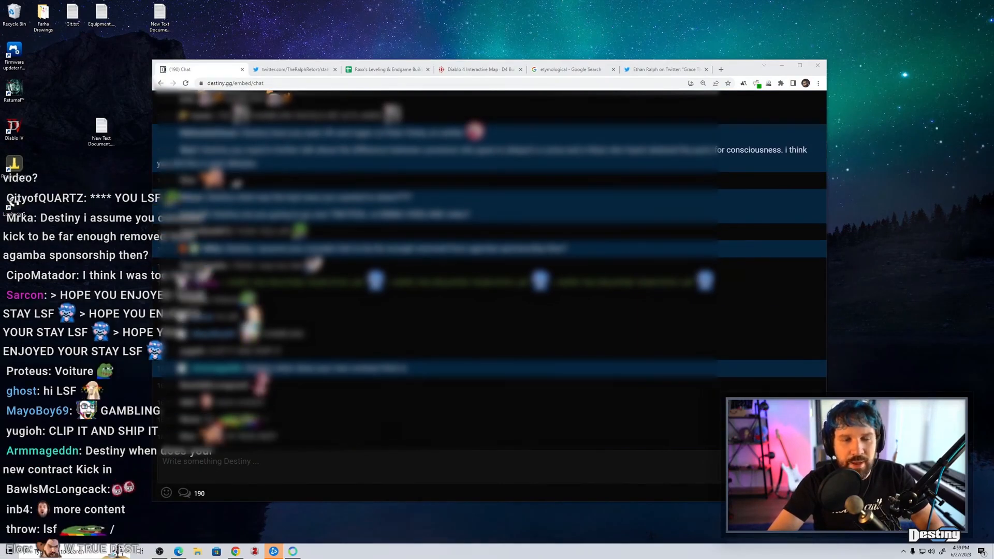
scroll("down", 3)
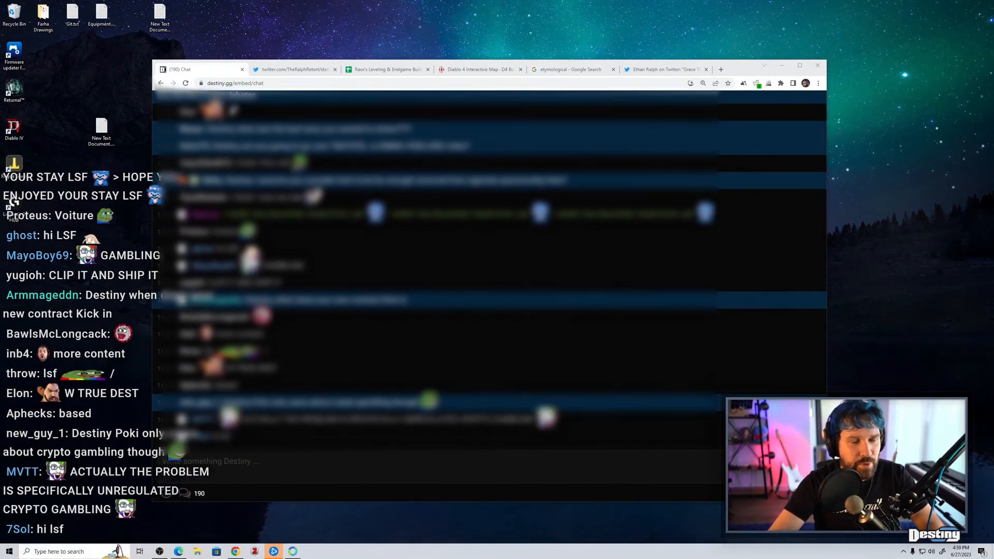
scroll("down", 3)
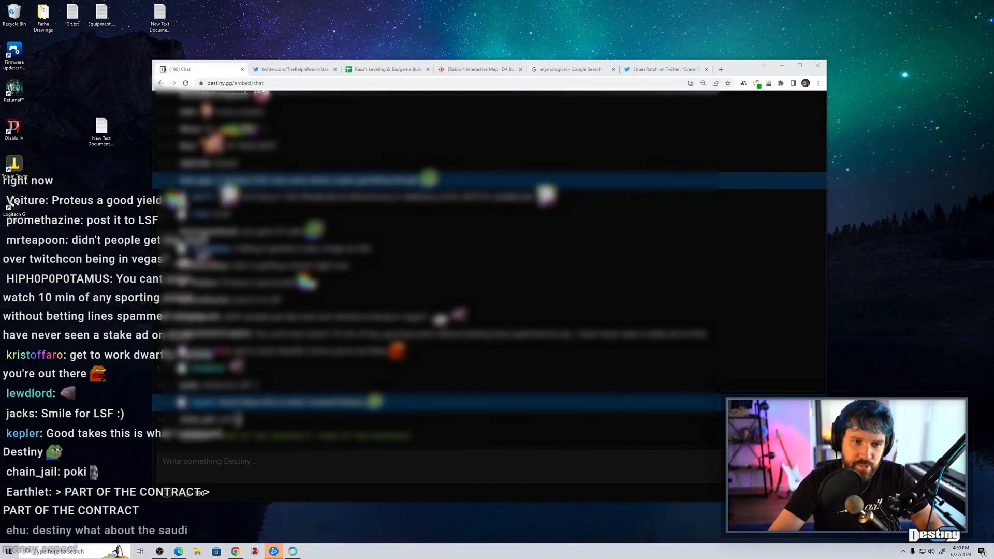
scroll("down", 3)
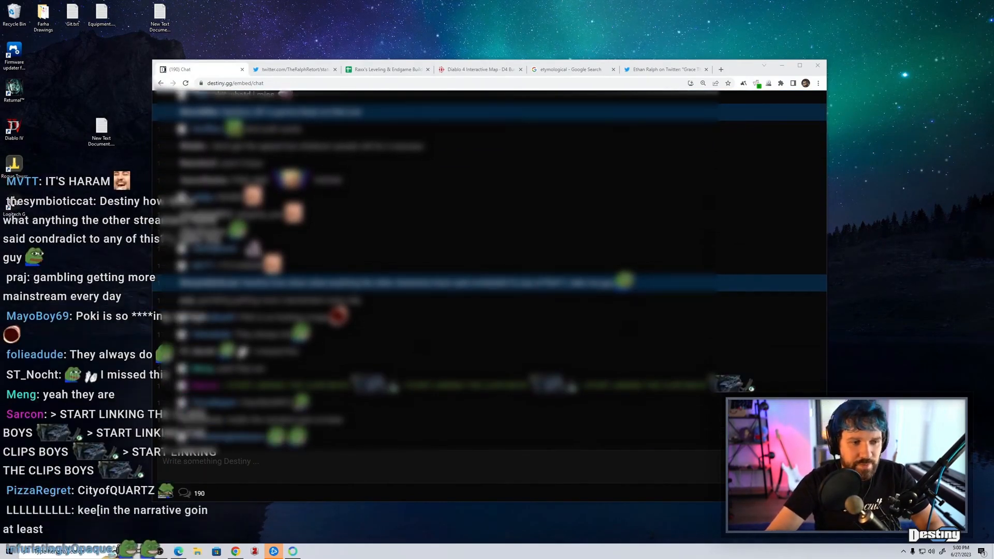
scroll("down", 3)
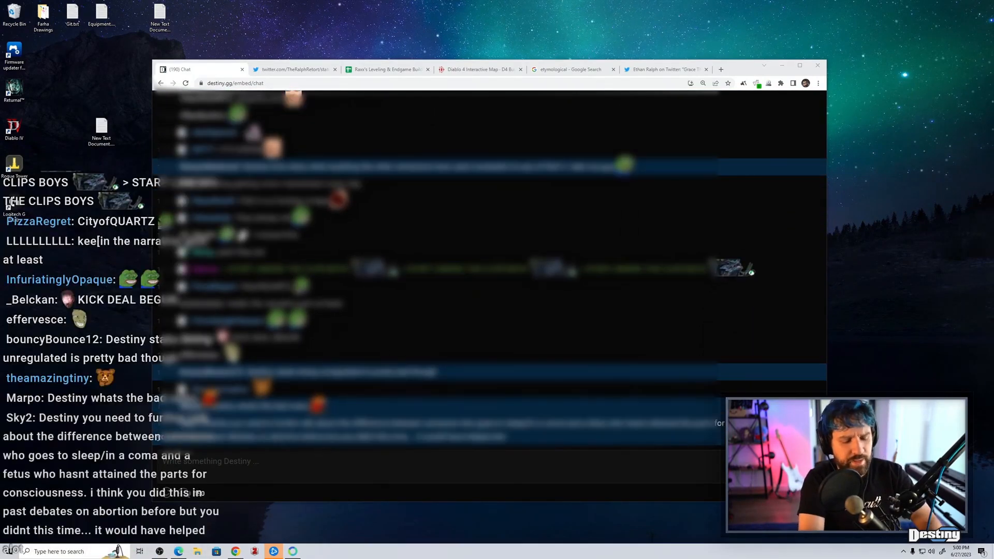
scroll("down", 3)
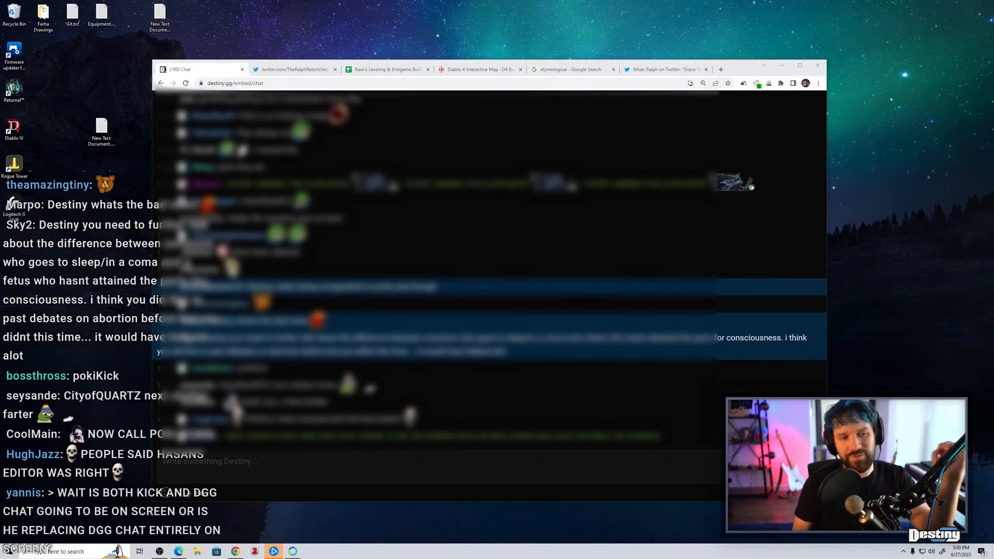
scroll("down", 3)
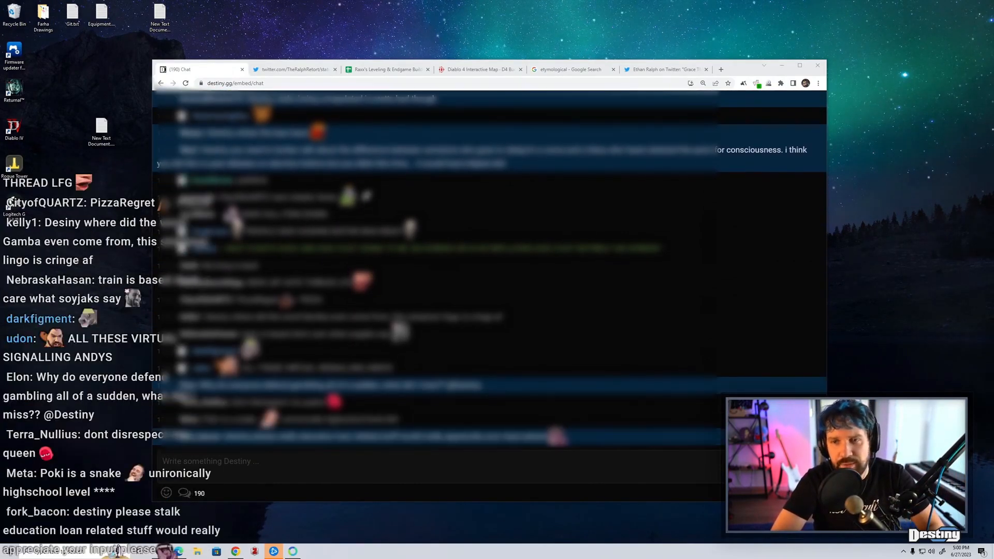
scroll("down", 3)
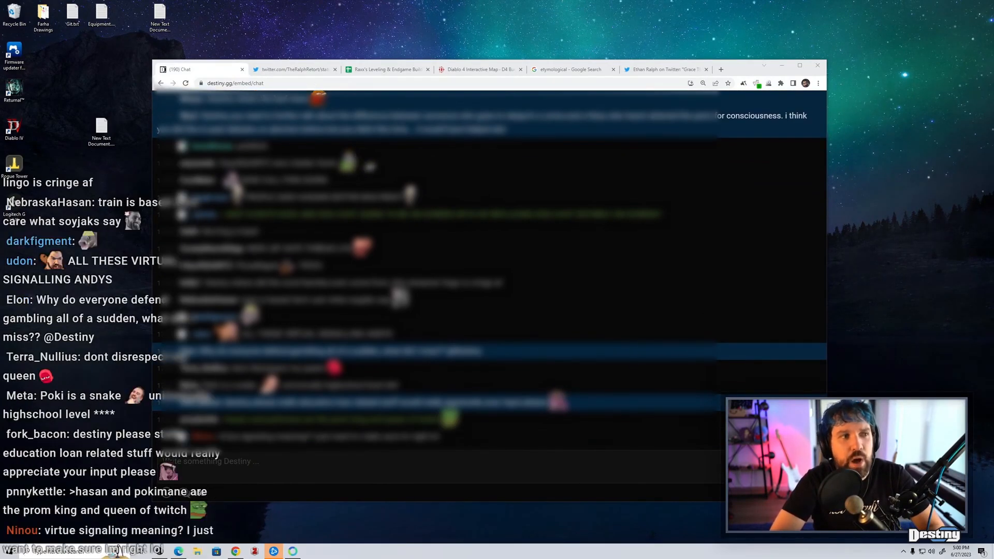
scroll("down", 3)
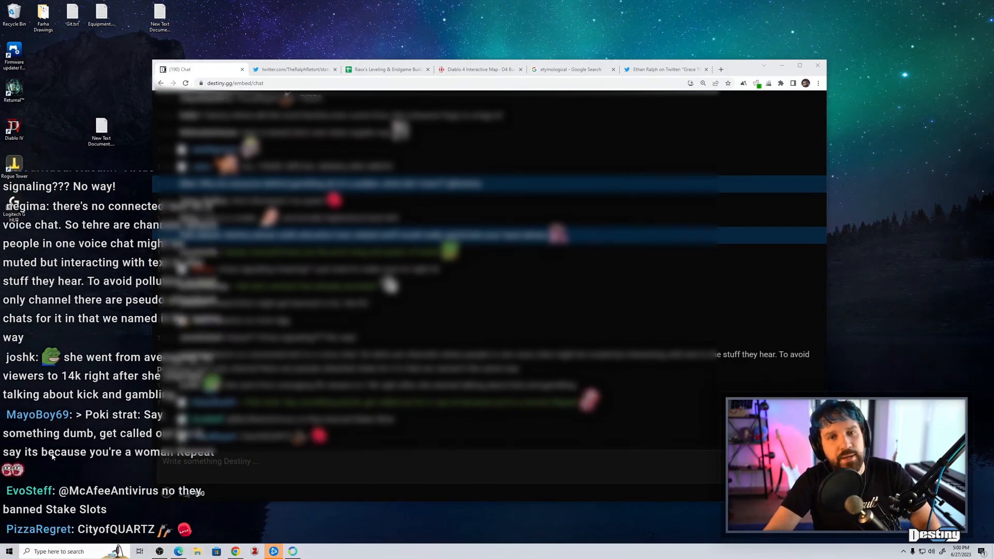
scroll("down", 3)
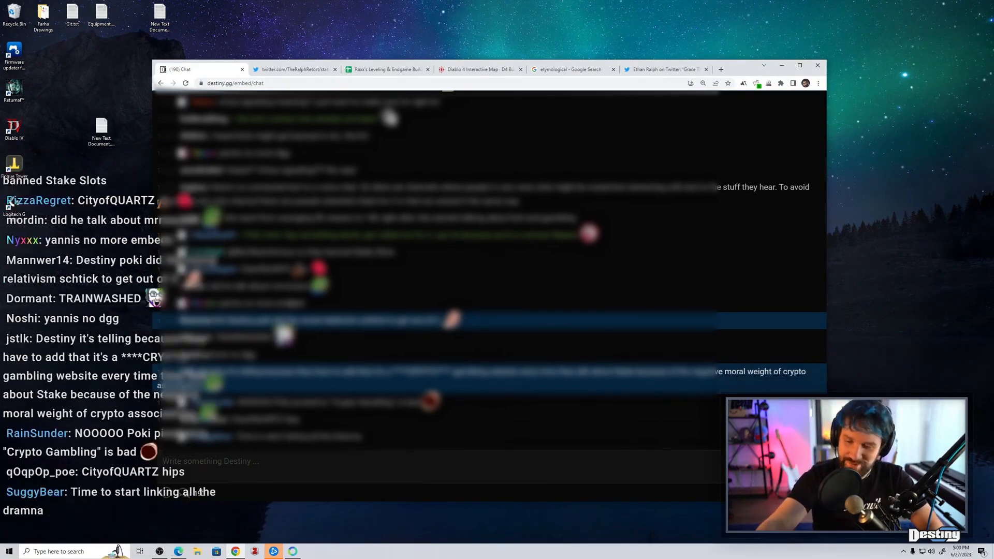
scroll("down", 3)
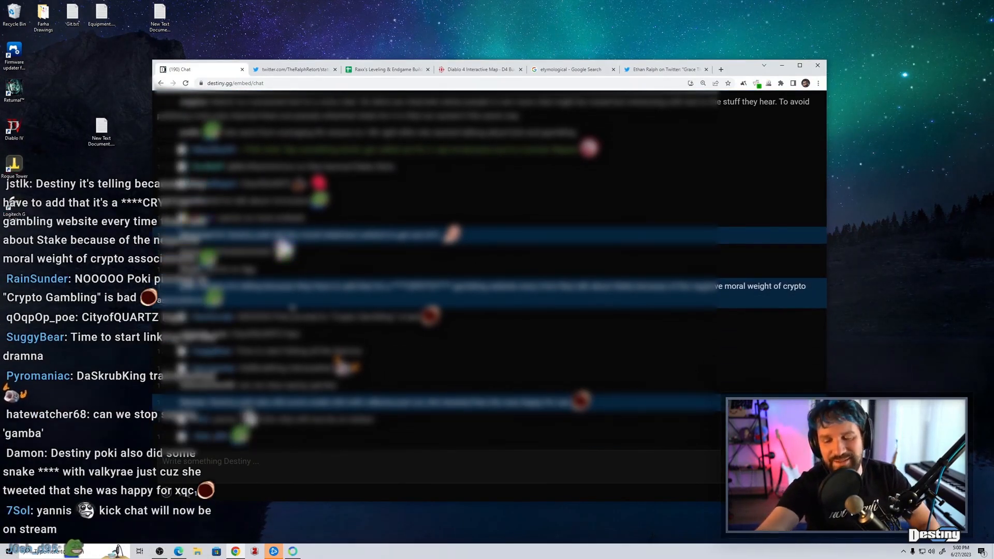
scroll("down", 3)
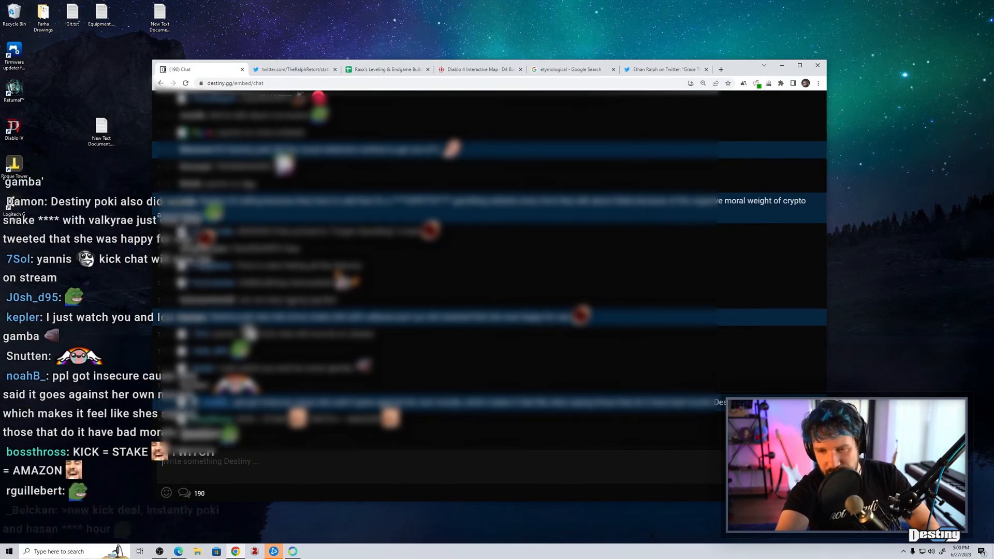
scroll("down", 3)
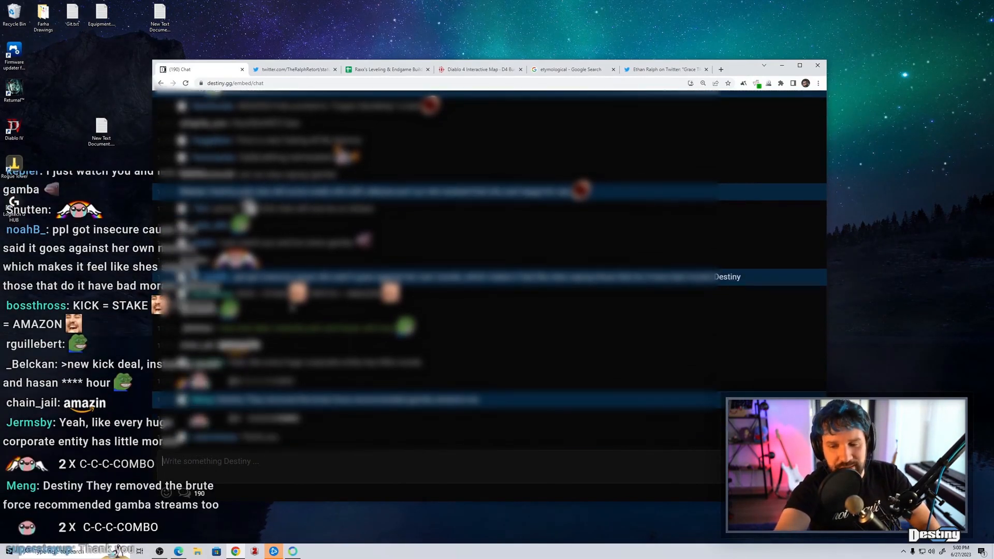
scroll("down", 3)
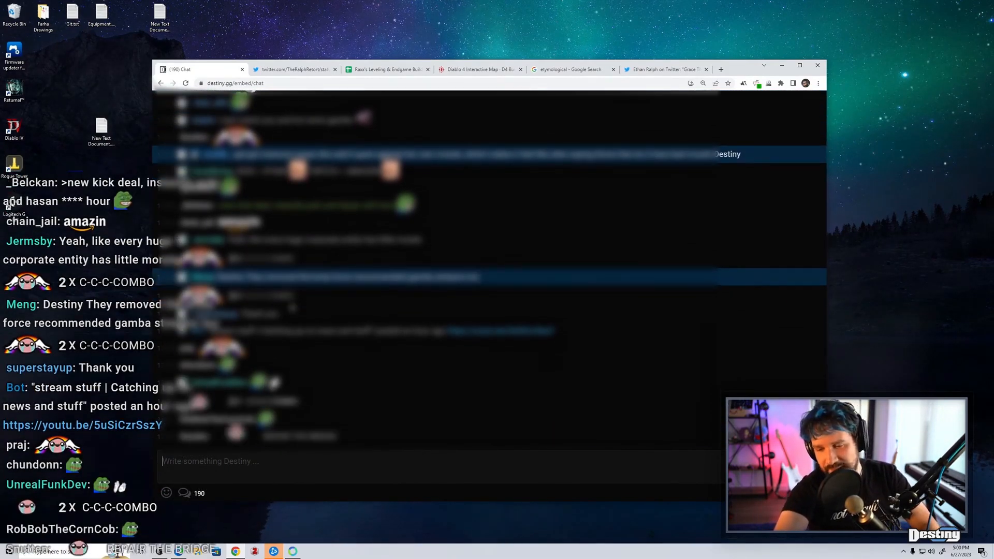
scroll("down", 3)
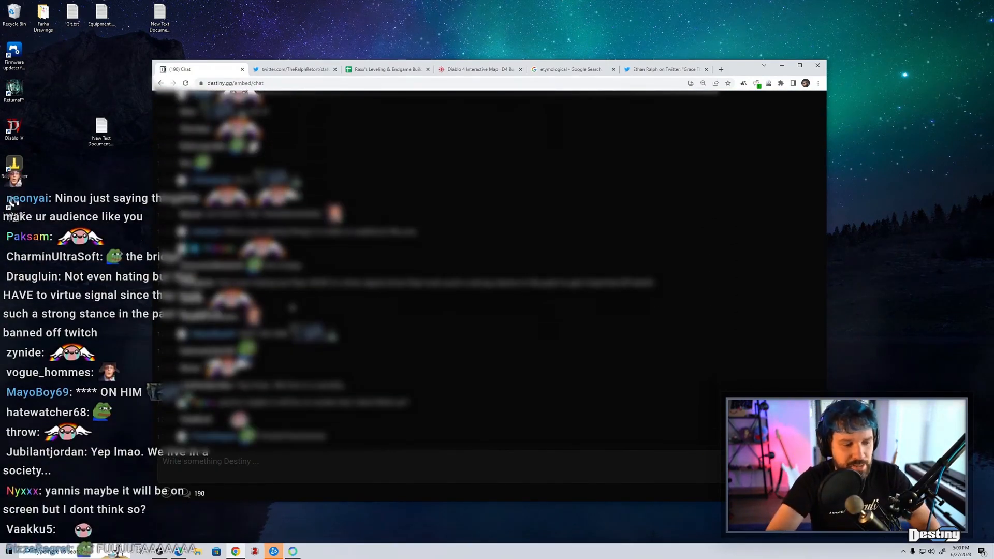
scroll("down", 3)
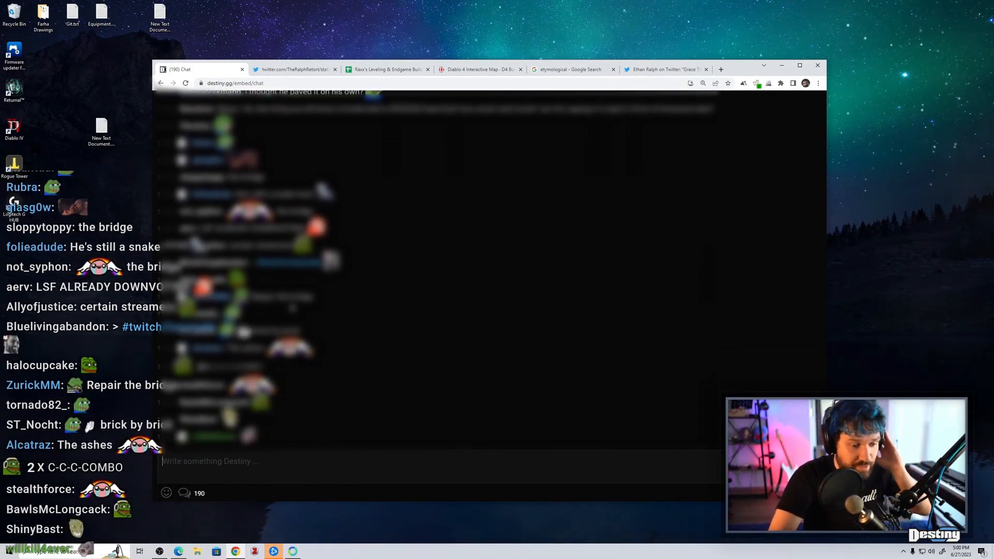
scroll("down", 3)
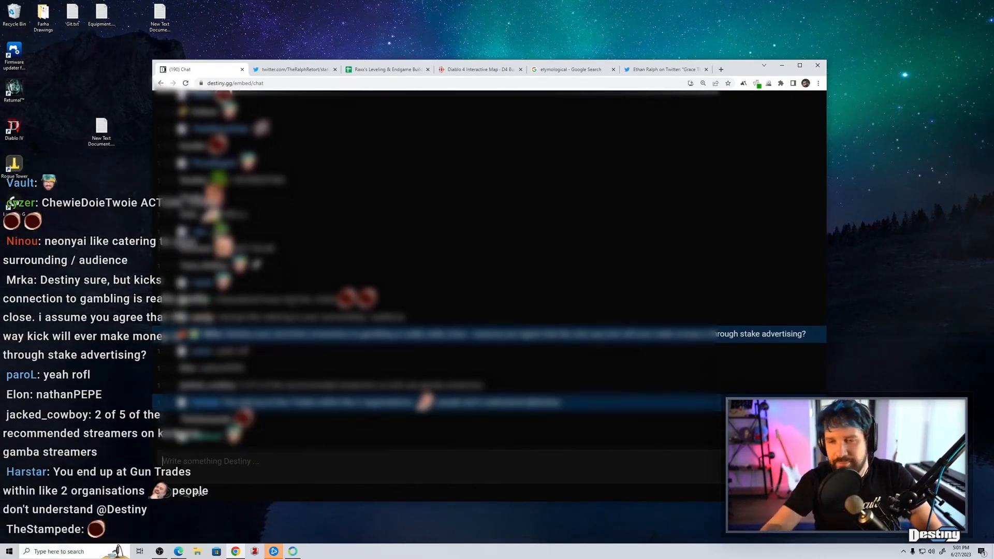
scroll("down", 3)
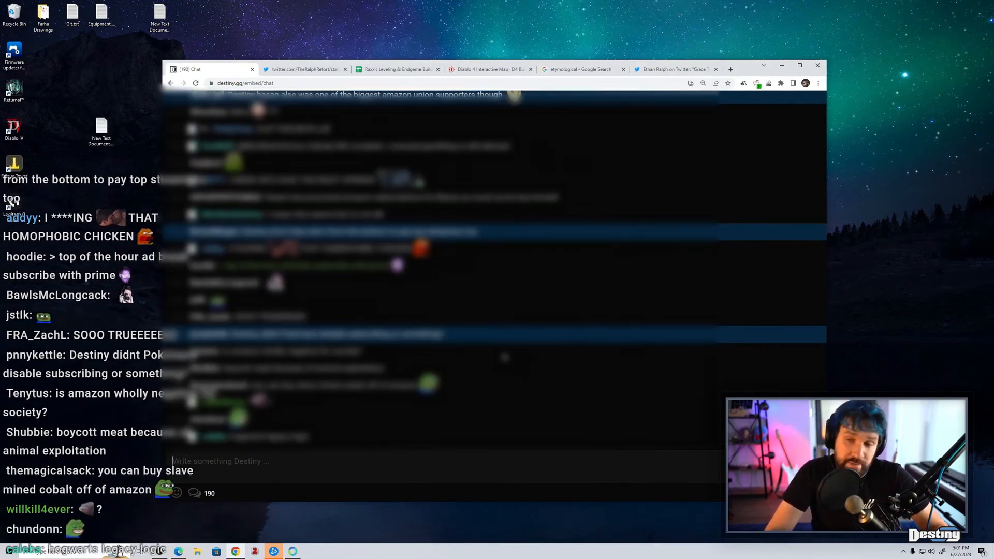
scroll("down", 3)
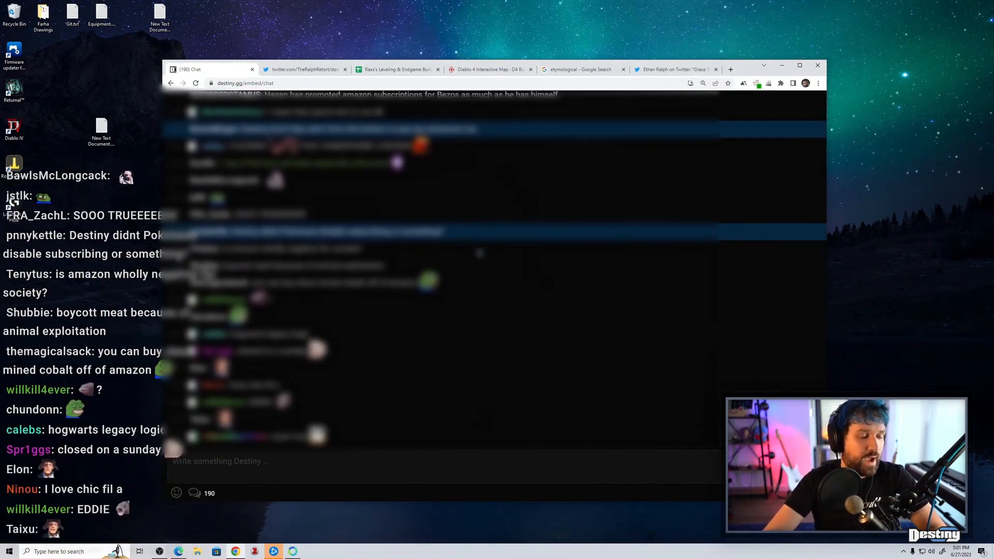
scroll("down", 3)
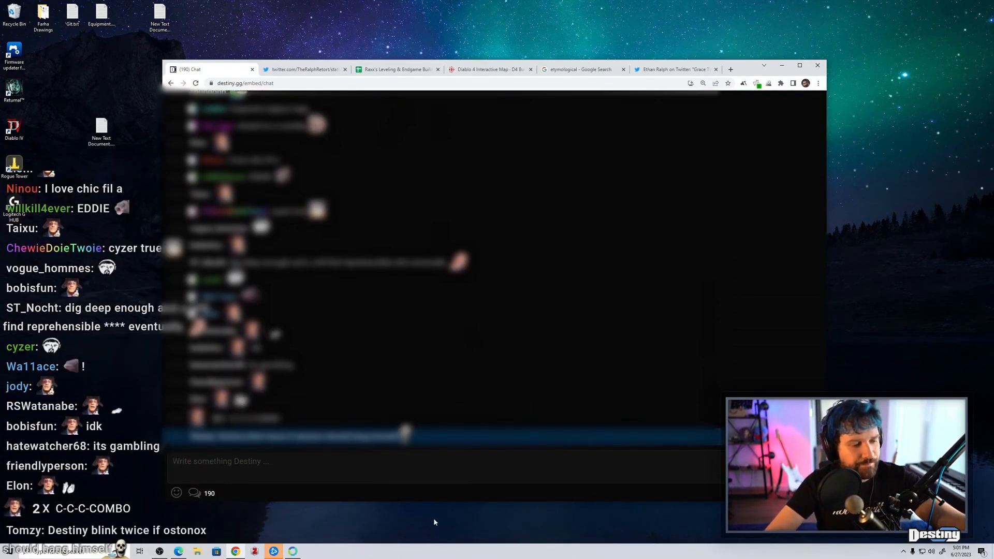
scroll("down", 3)
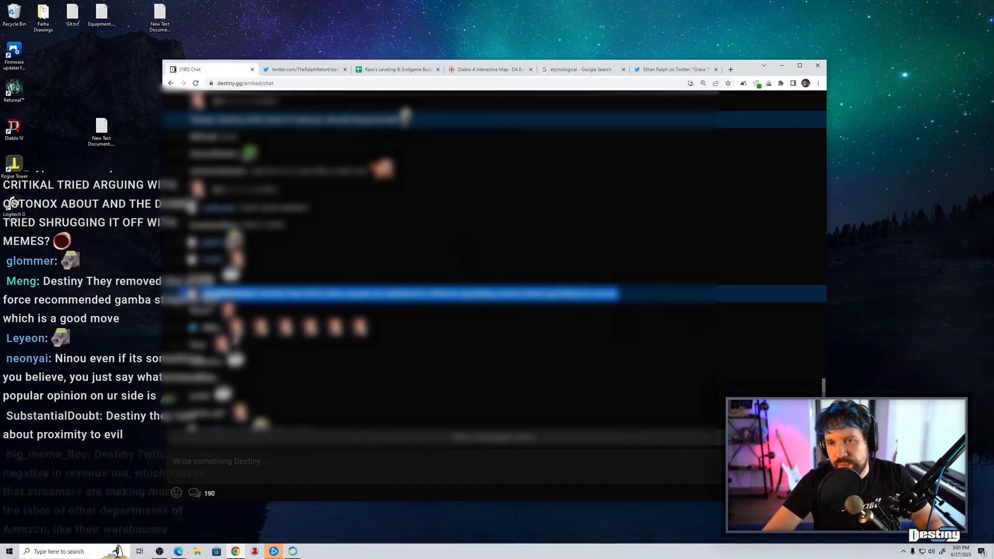
scroll("down", 3)
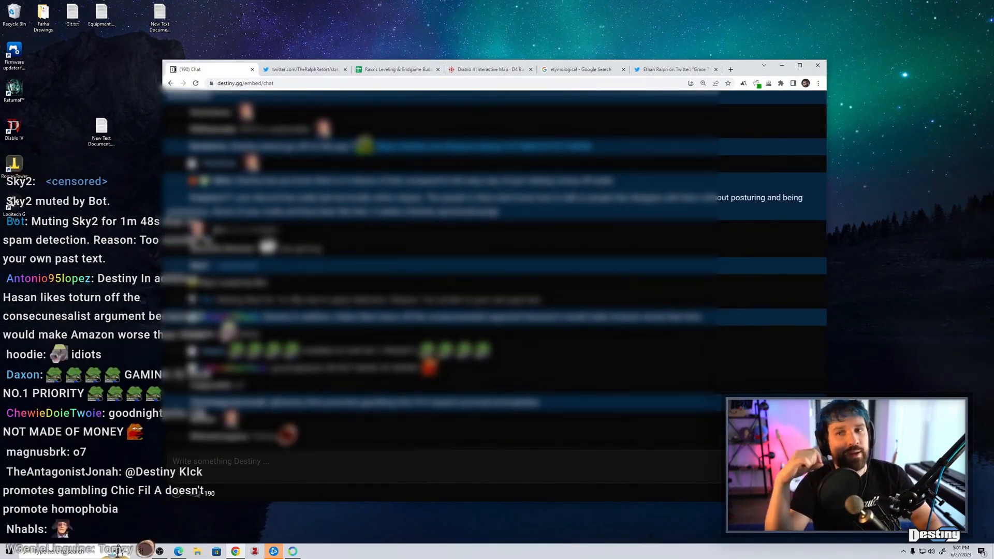
scroll("down", 3)
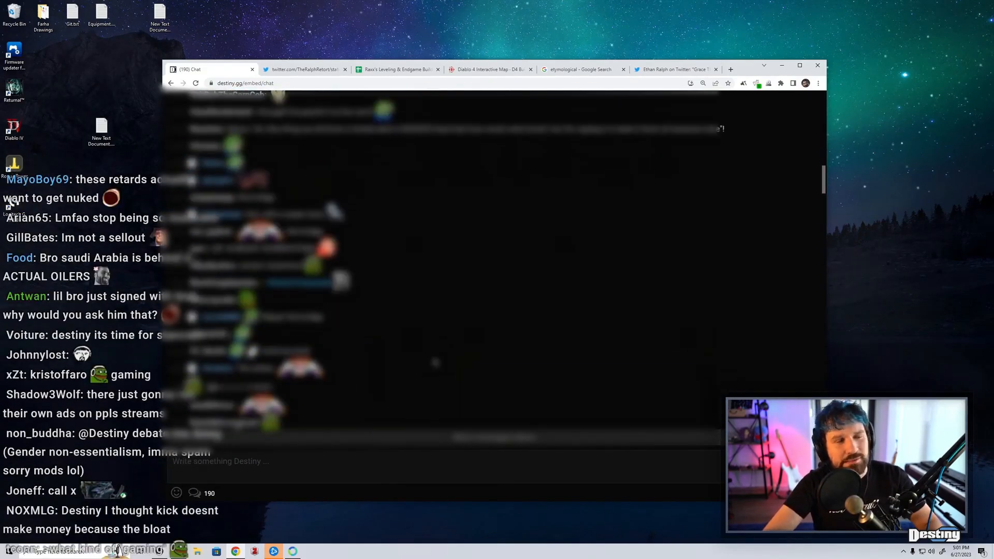
scroll("down", 3)
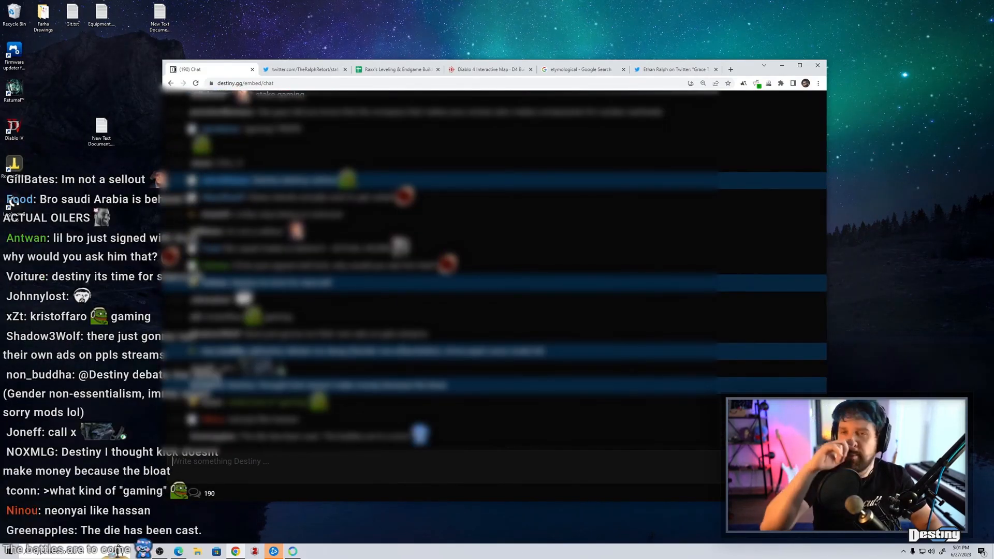
scroll("down", 3)
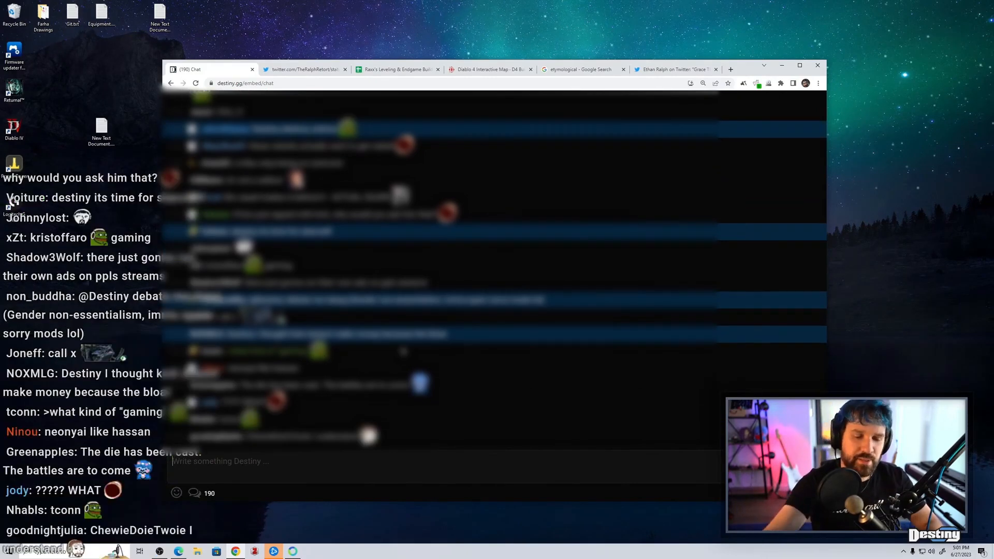
scroll("down", 3)
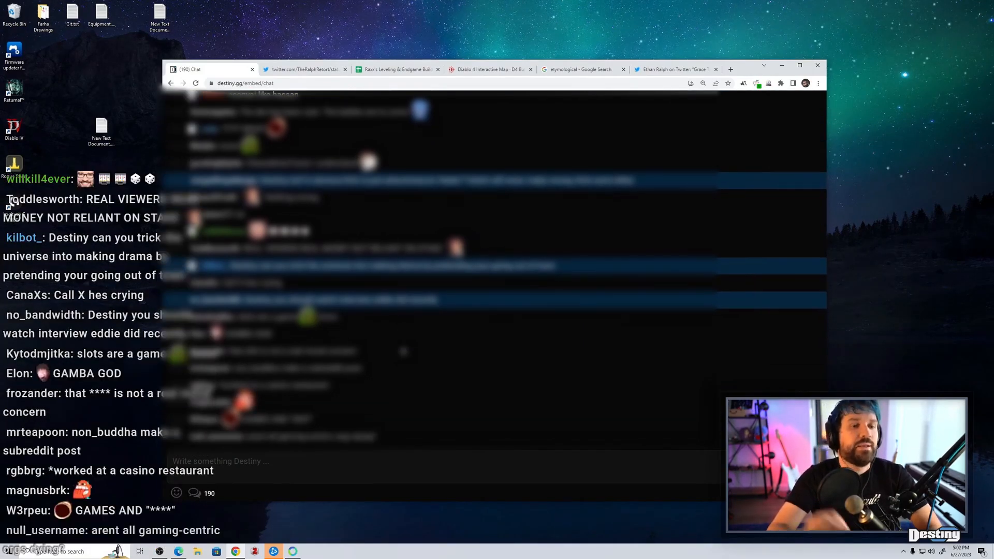
scroll("down", 3)
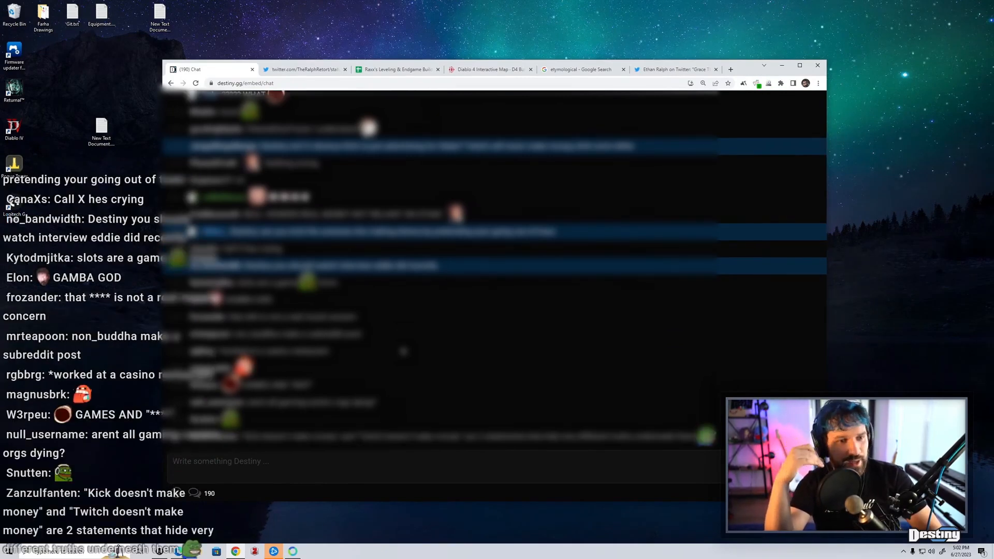
scroll("down", 3)
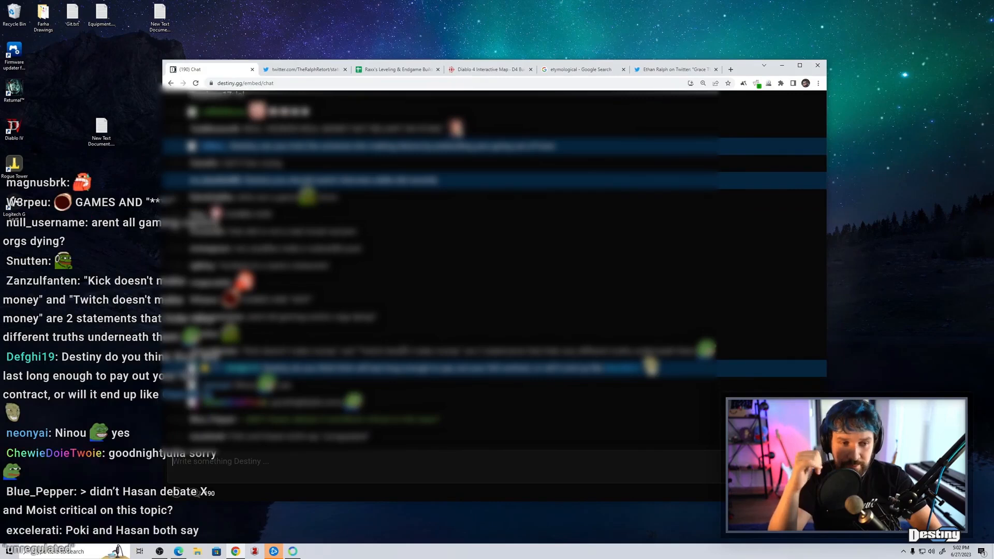
scroll("down", 3)
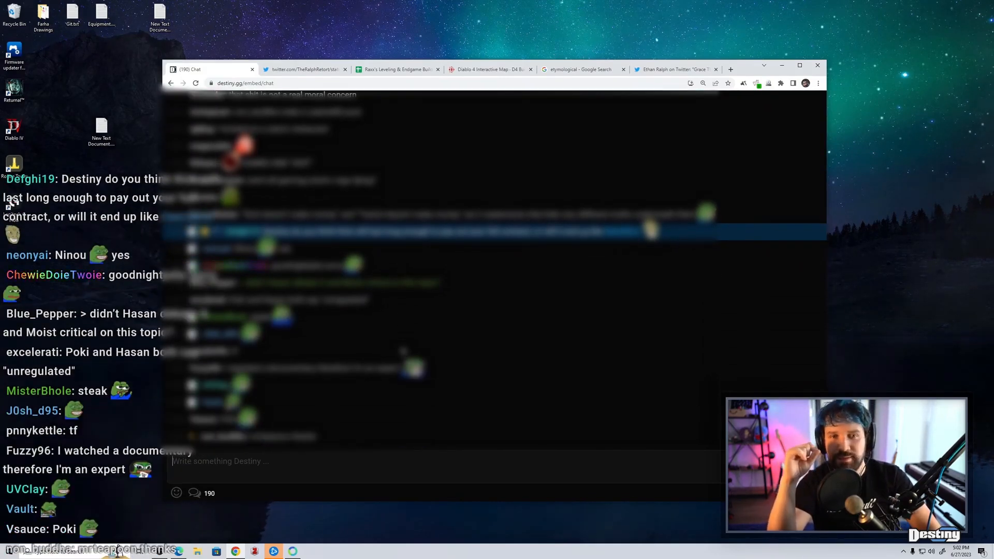
scroll("down", 3)
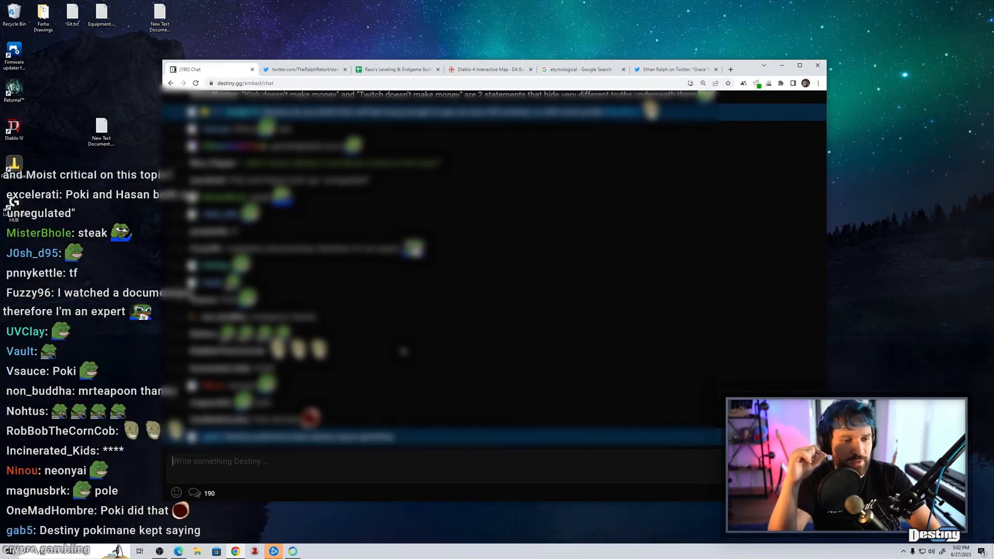
scroll("down", 3)
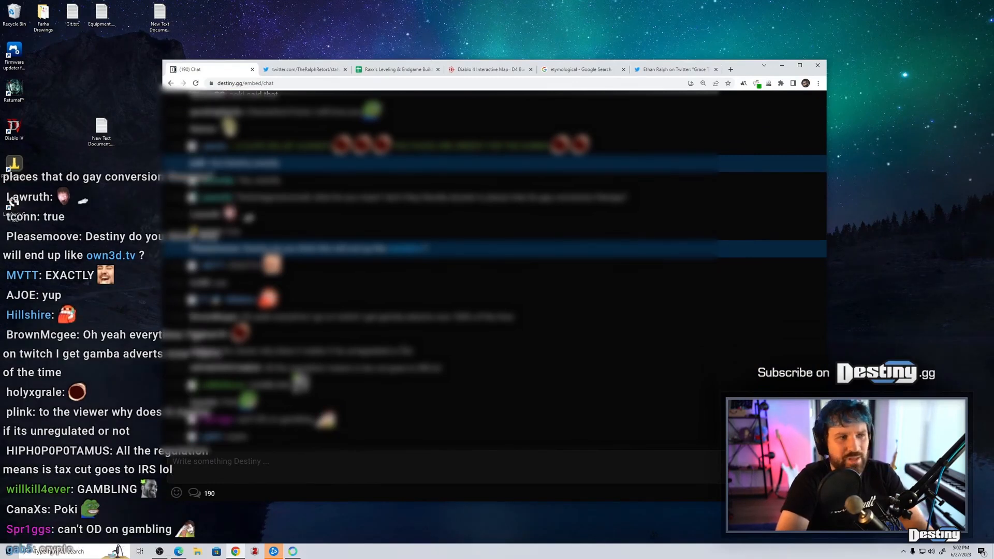
scroll("down", 3)
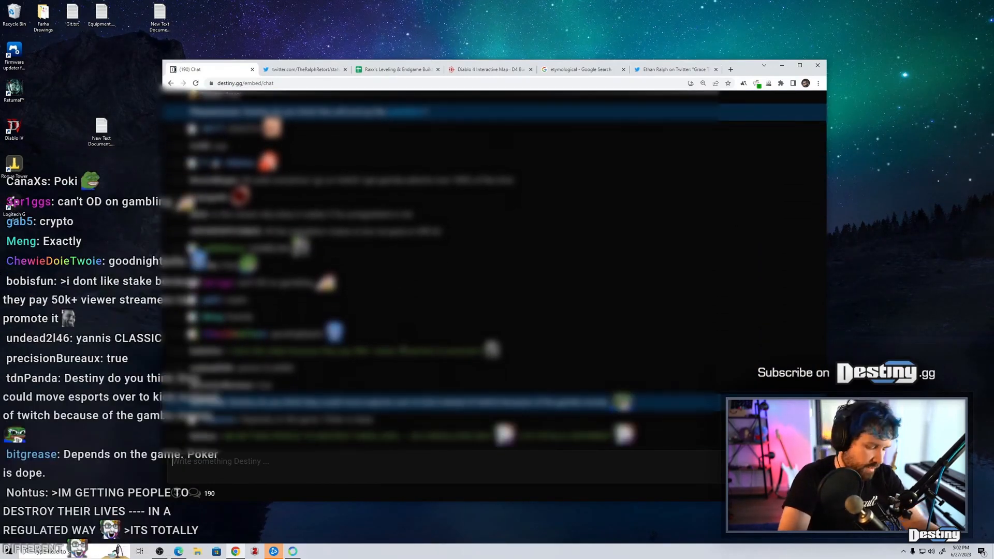
scroll("down", 3)
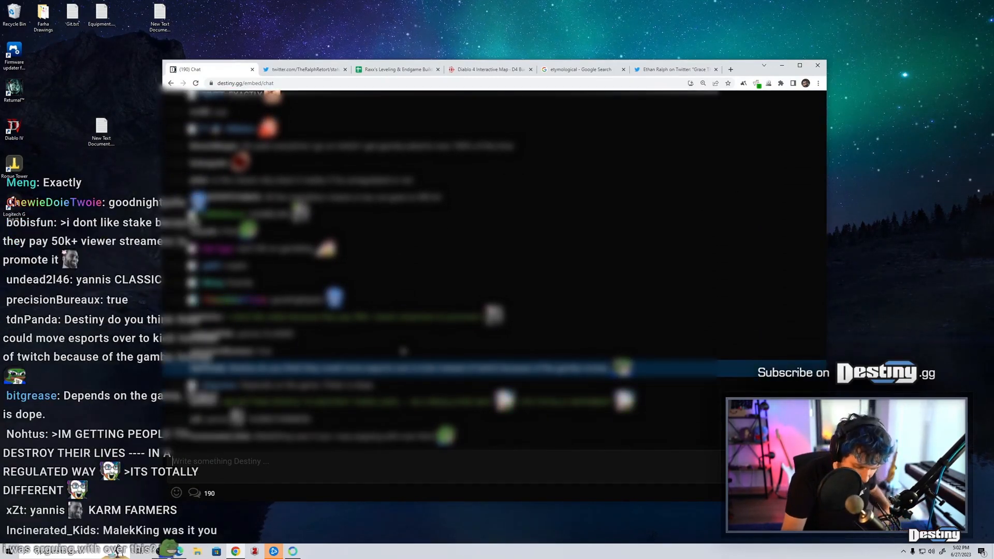
scroll("down", 3)
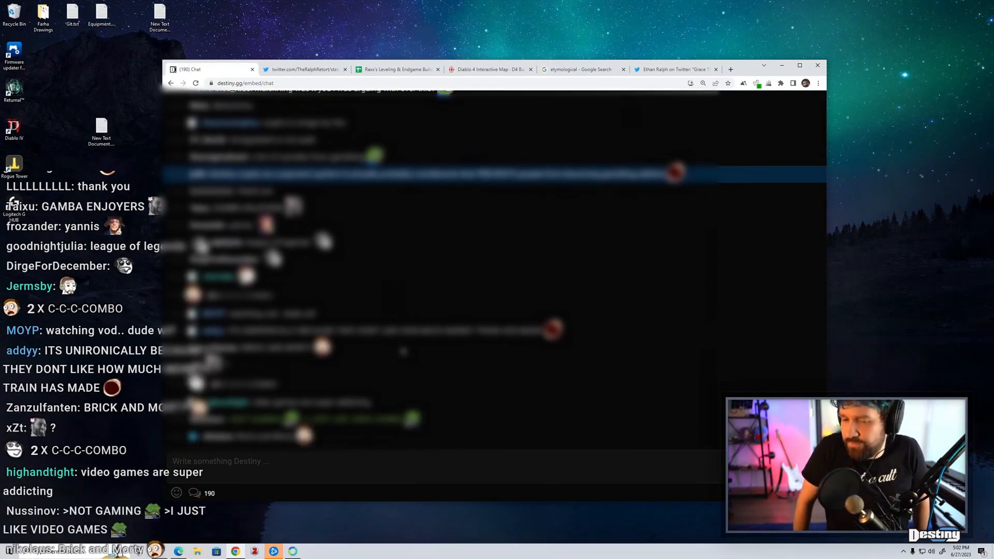
scroll("down", 3)
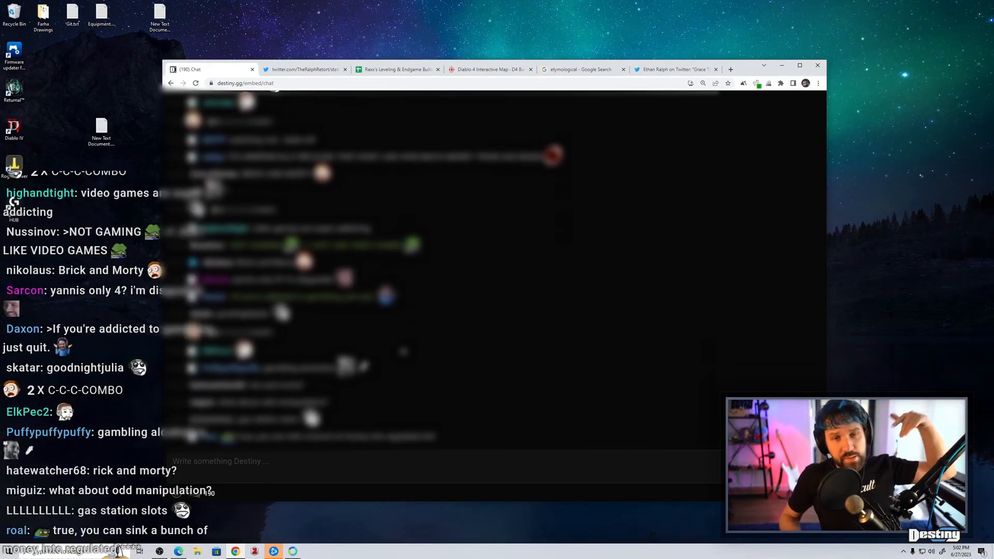
scroll("down", 3)
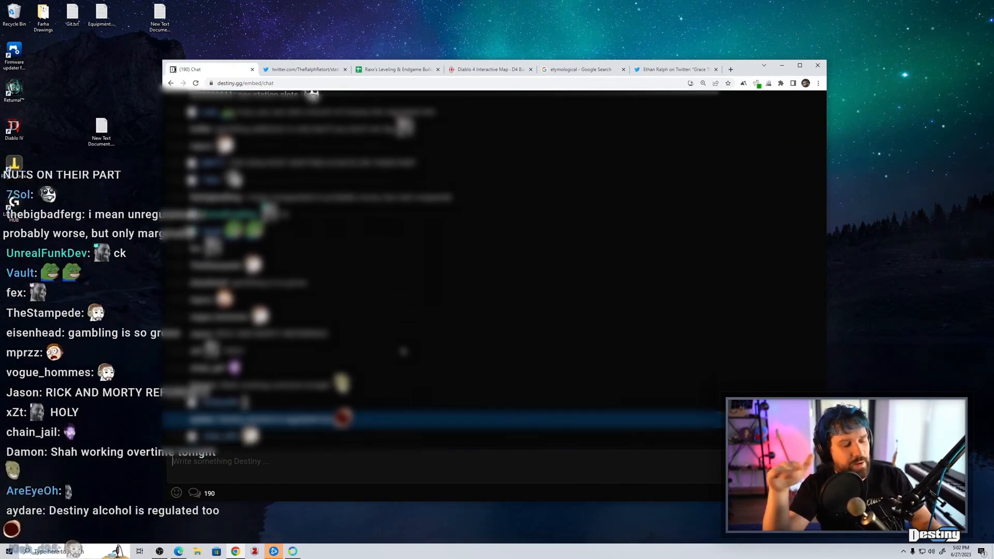
scroll("down", 3)
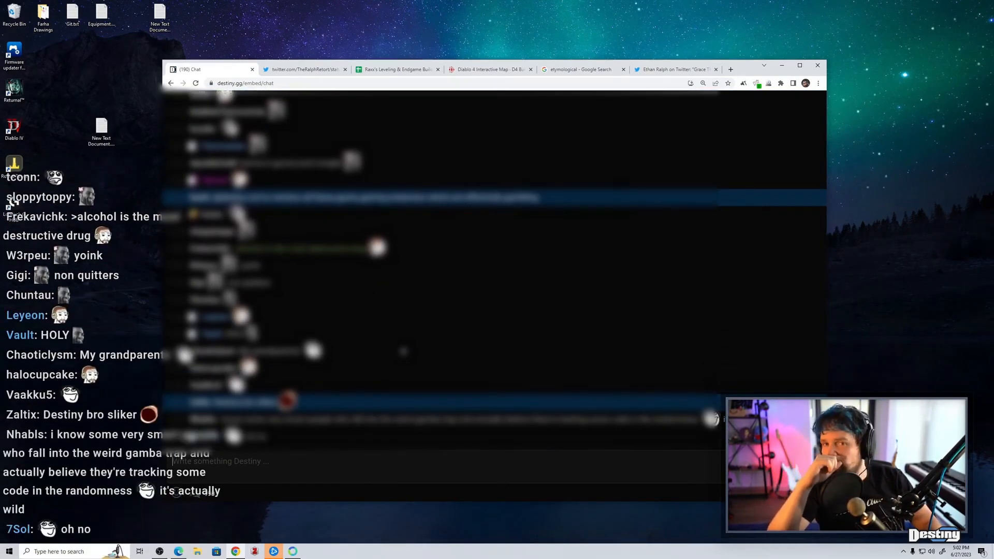
scroll("down", 3)
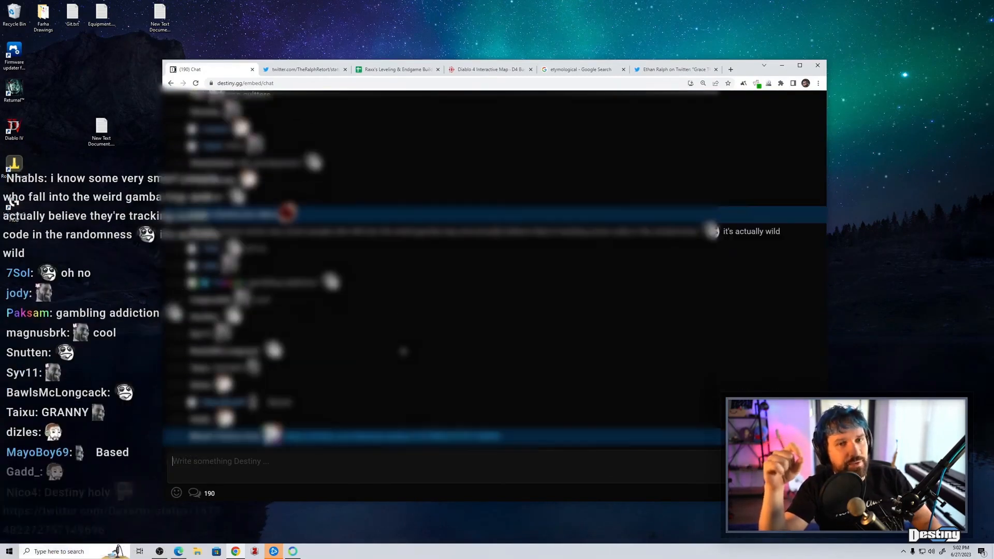
scroll("down", 3)
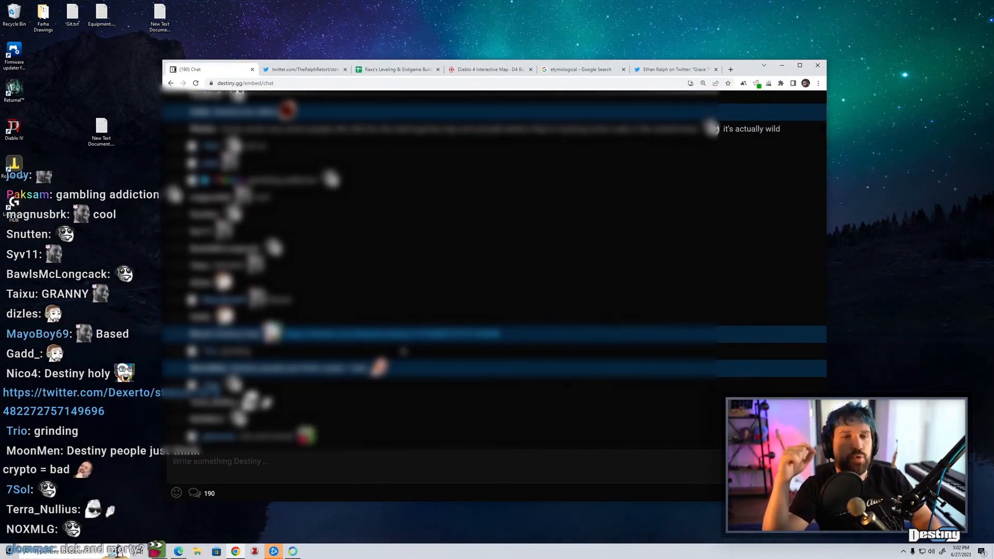
scroll("down", 3)
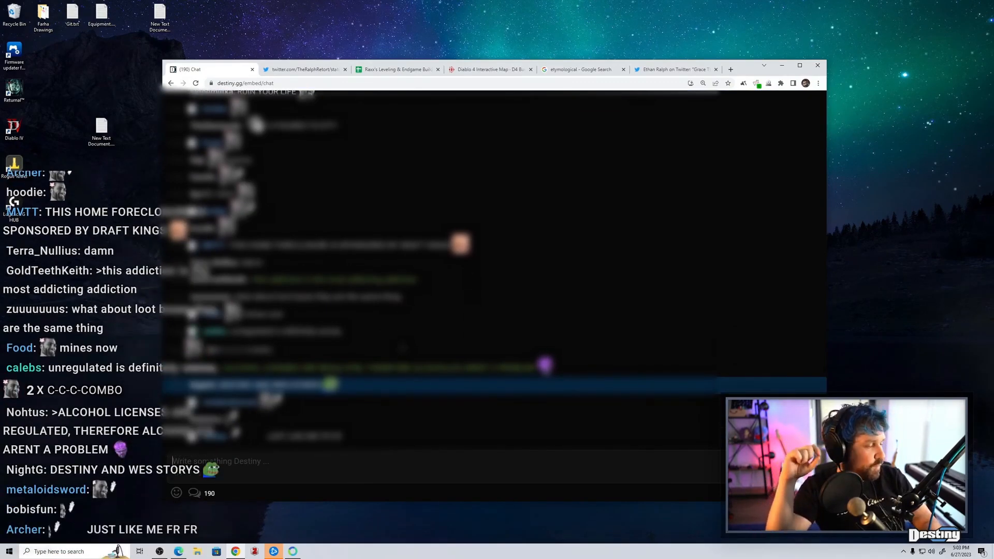
scroll("down", 3)
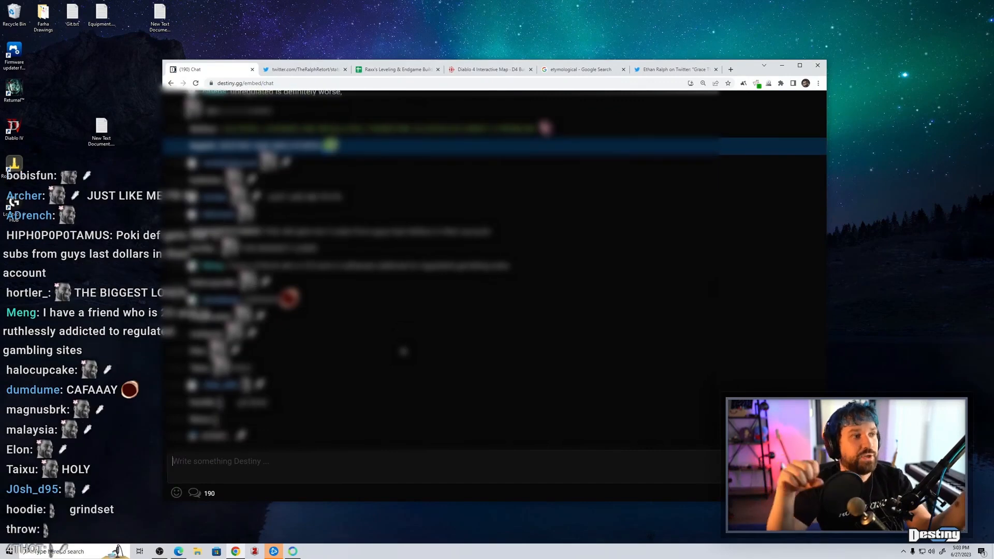
scroll("down", 3)
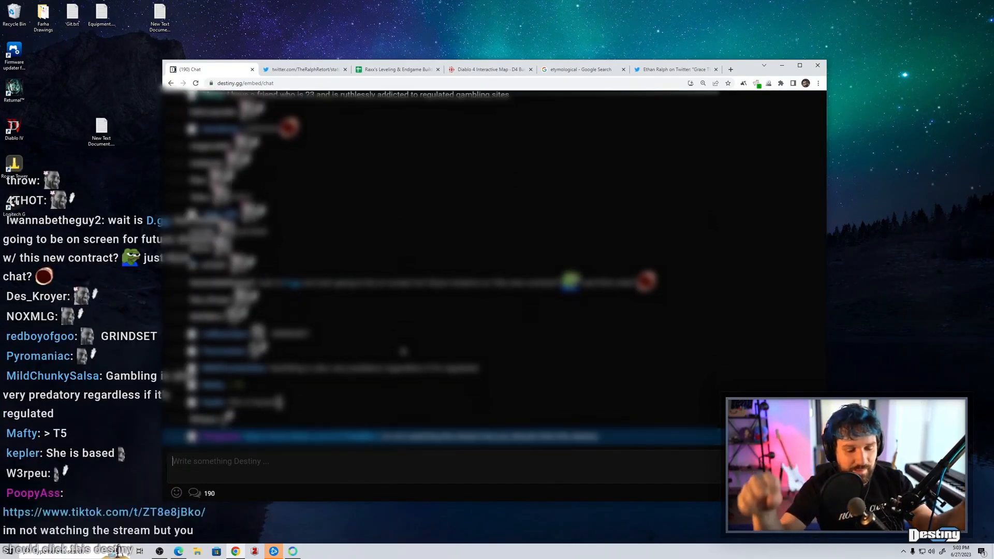
scroll("down", 3)
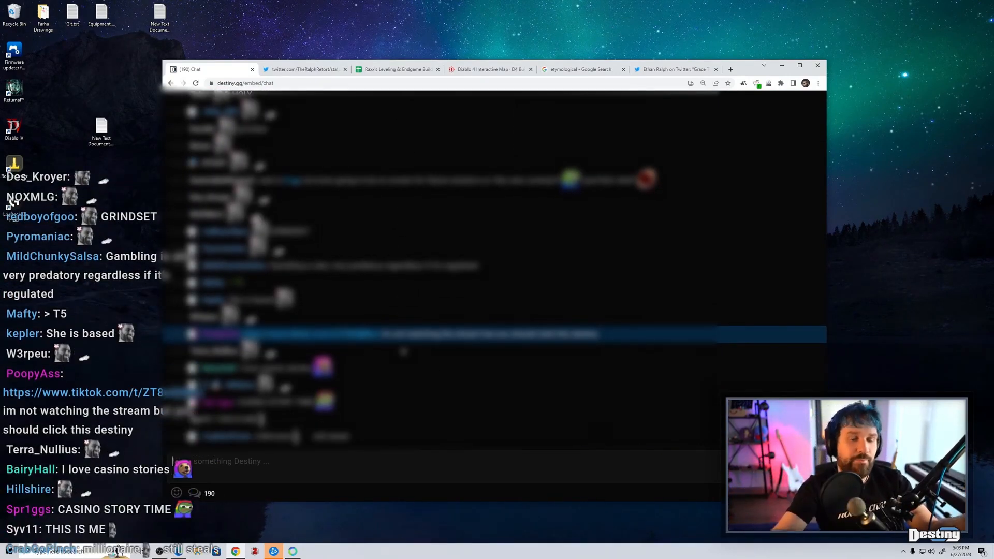
scroll("down", 3)
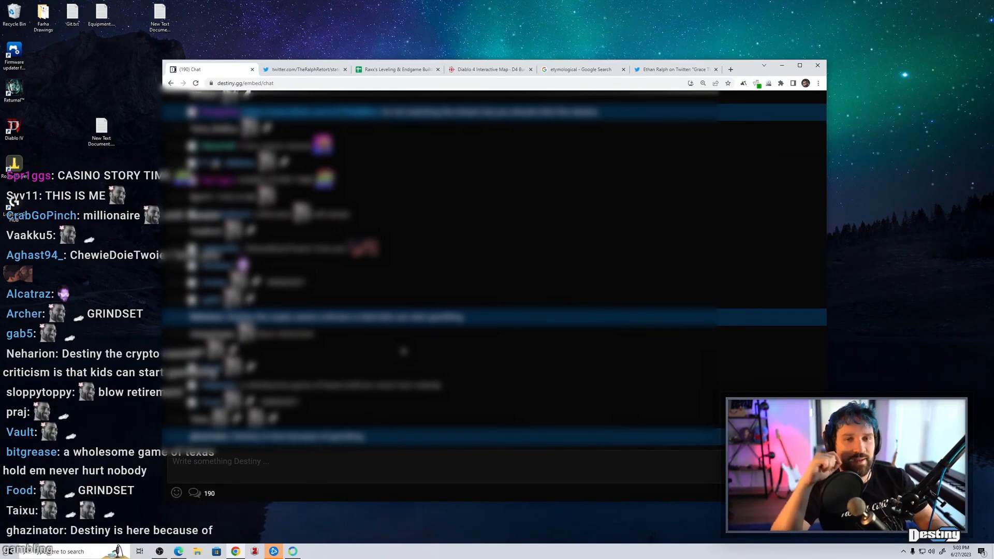
scroll("down", 3)
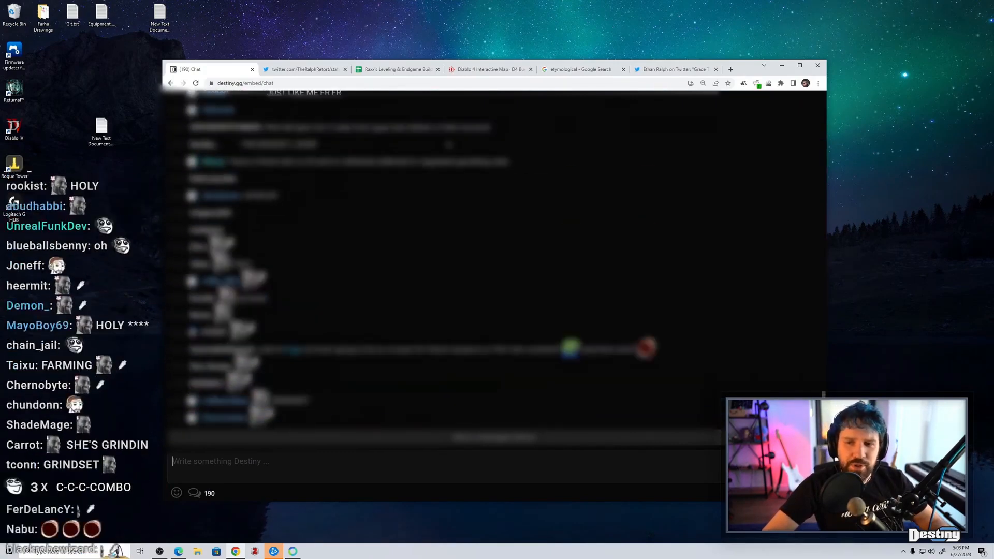
scroll("down", 3)
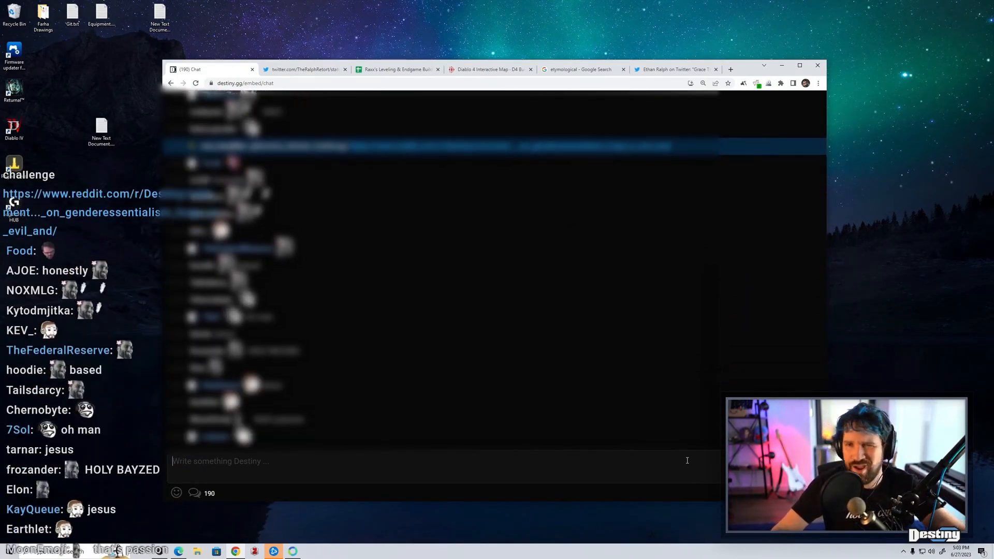
scroll("down", 3)
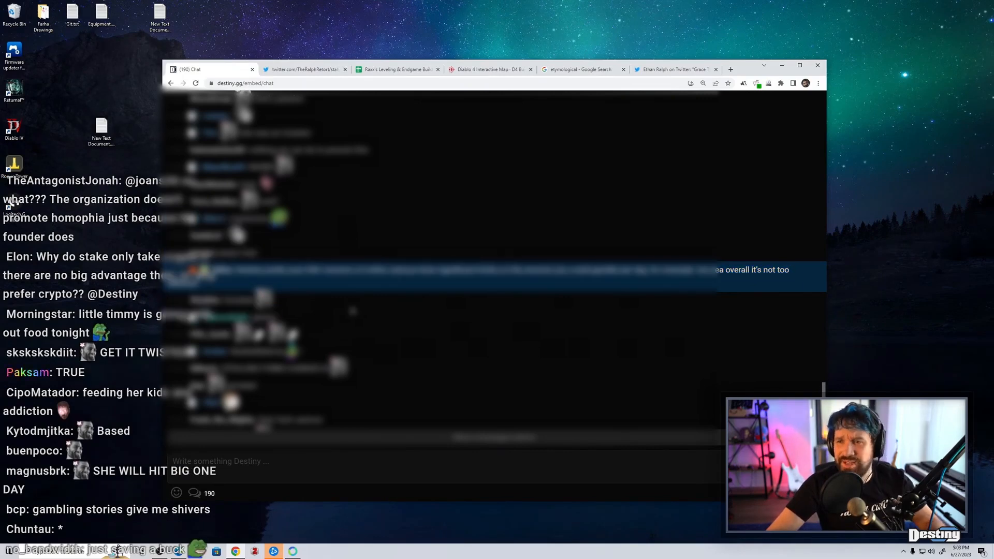
scroll("down", 3)
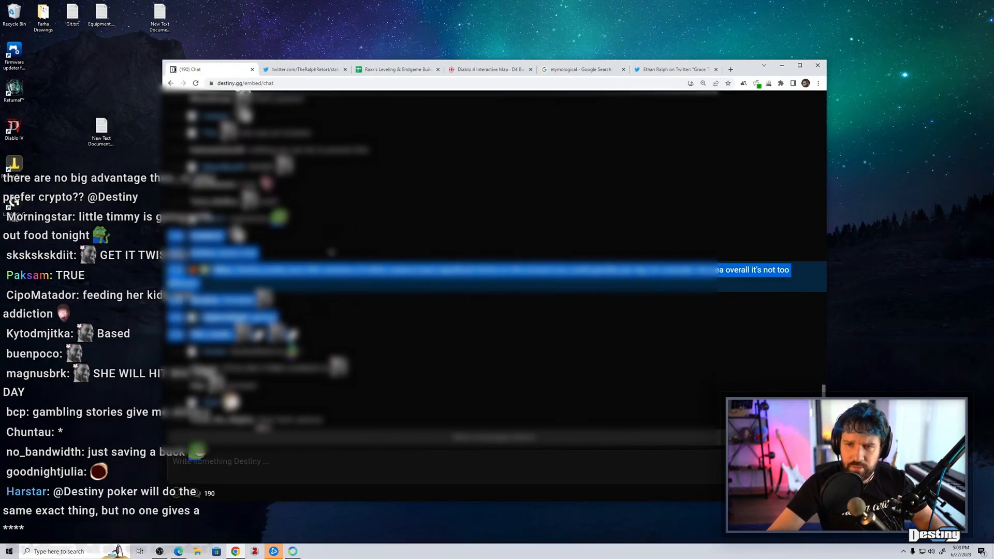
scroll("down", 3)
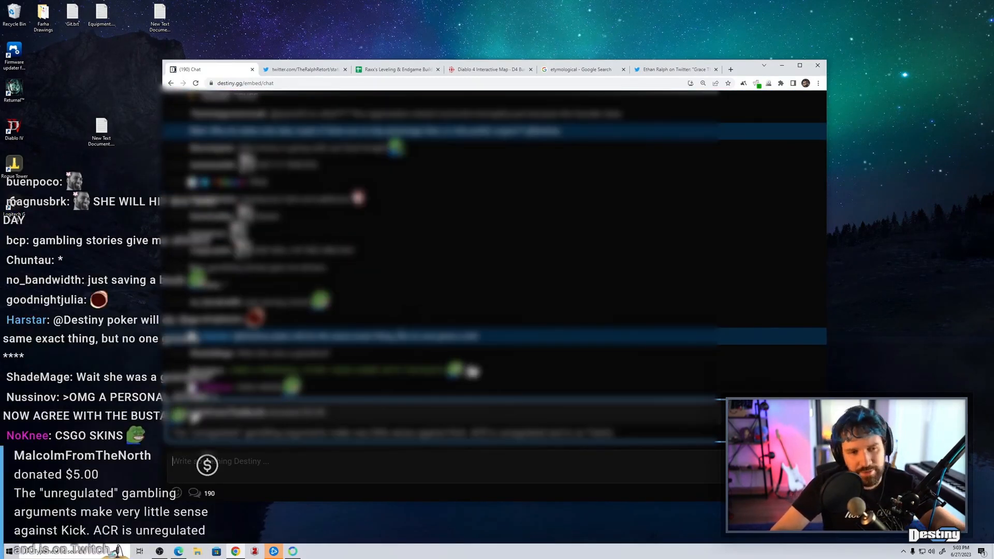
scroll("down", 3)
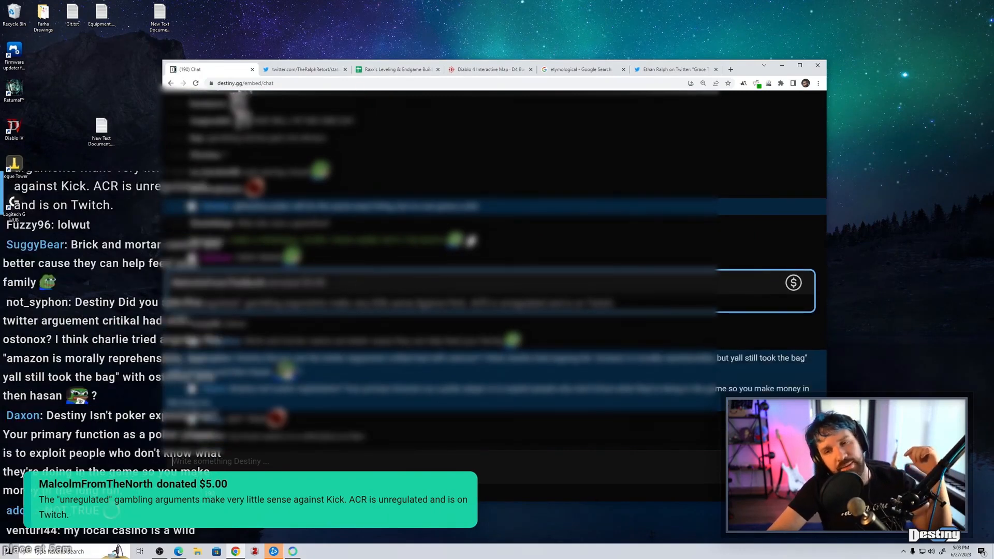
scroll("down", 3)
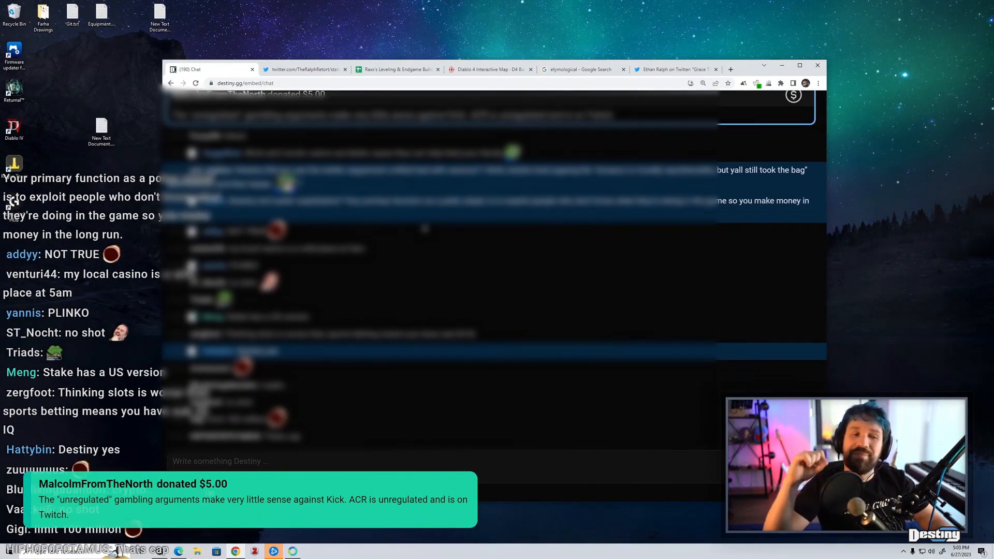
scroll("down", 3)
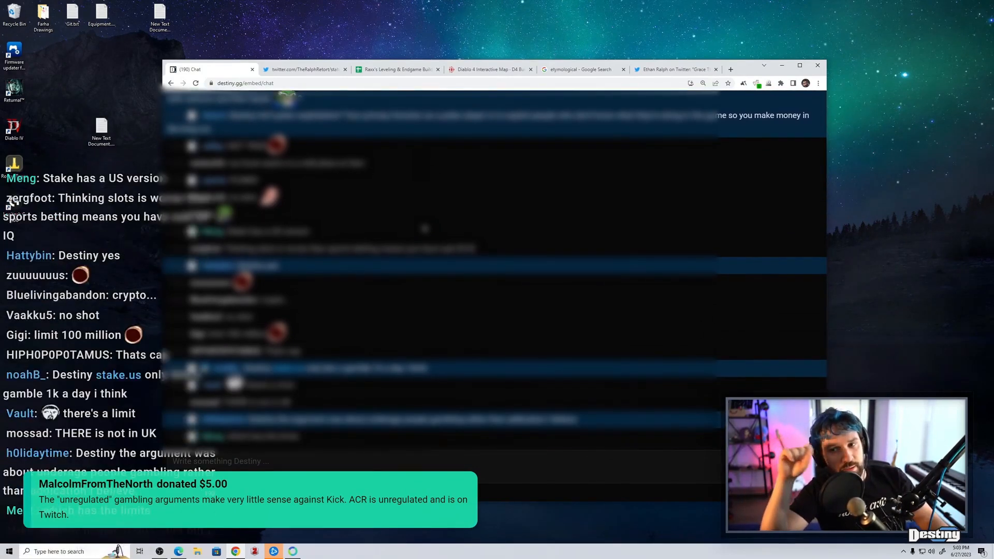
scroll("down", 3)
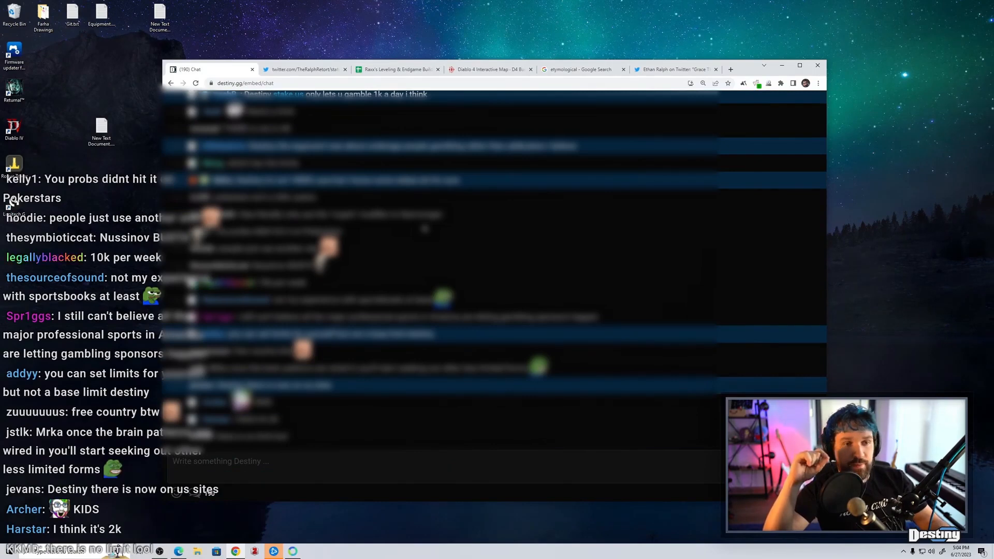
scroll("down", 3)
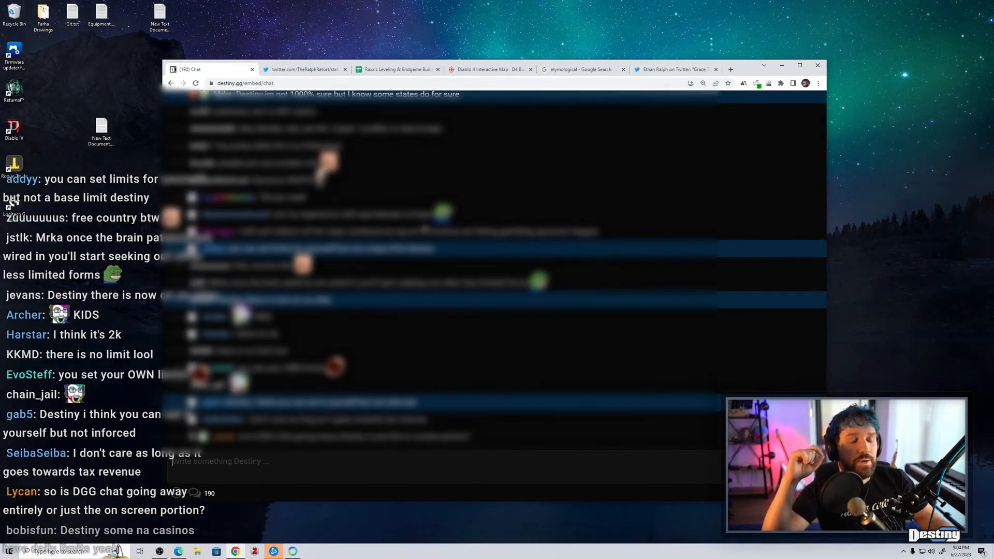
scroll("down", 3)
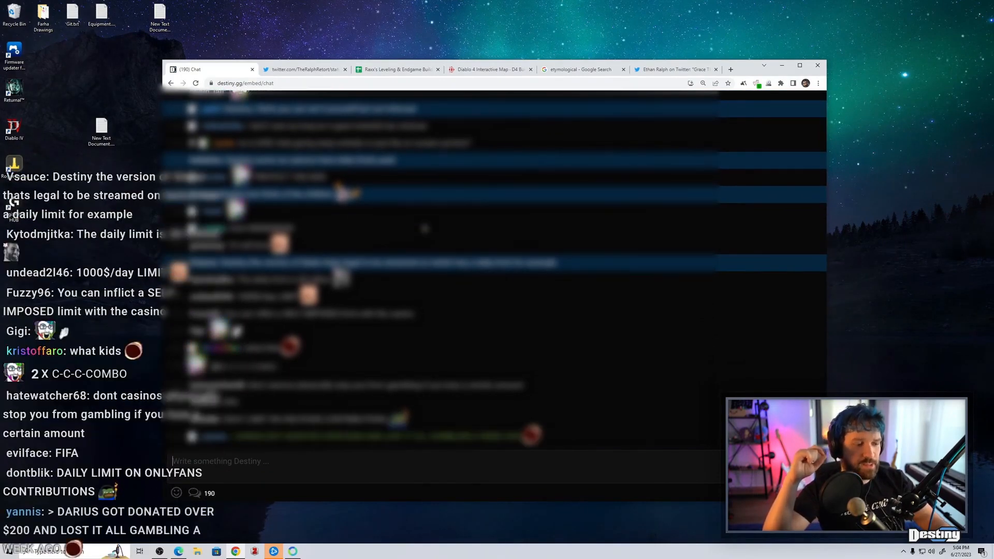
scroll("down", 3)
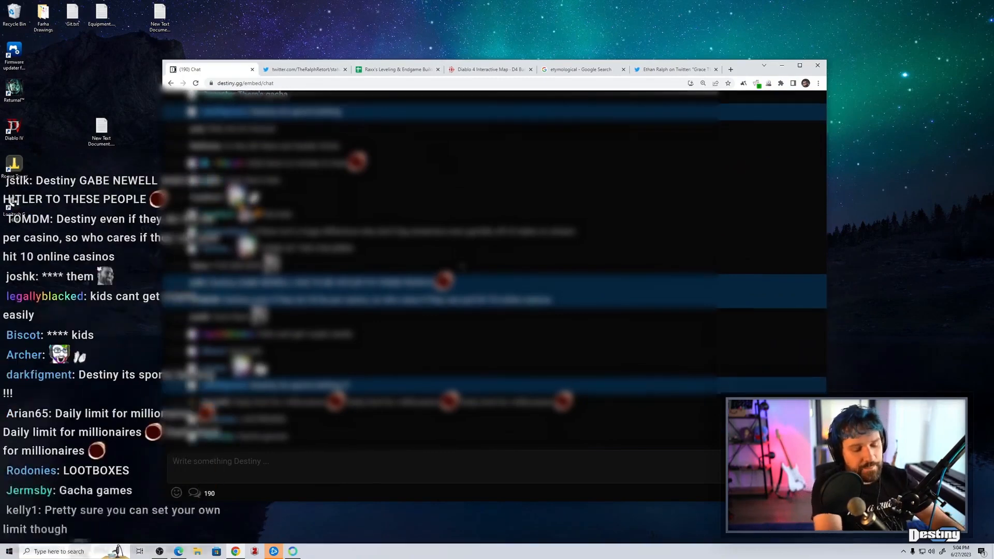
left_click(311, 551)
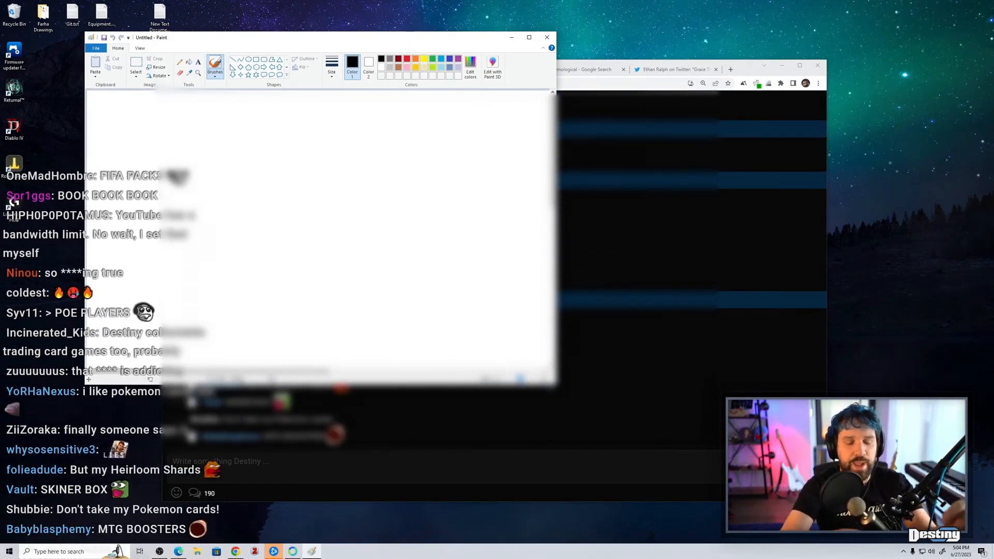
scroll("down", 3)
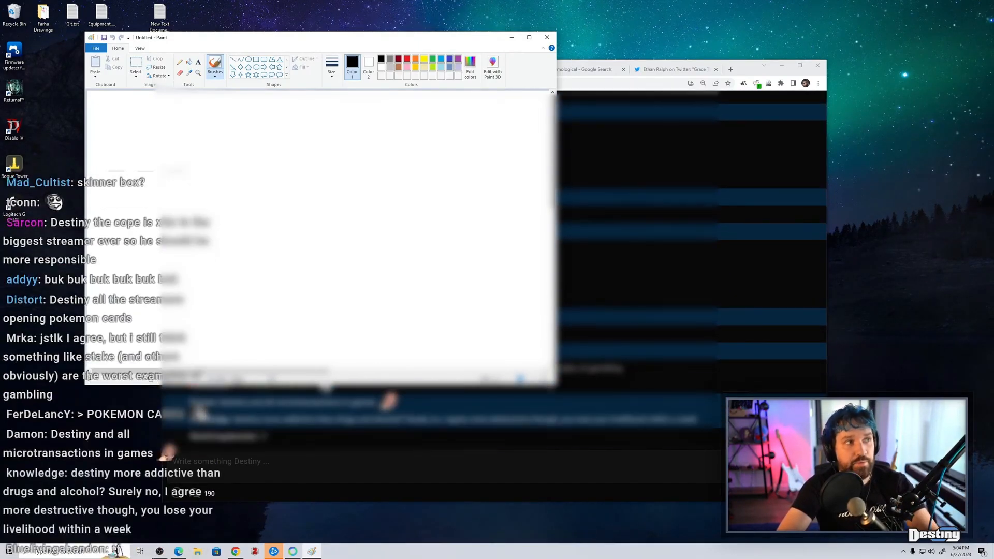
scroll("down", 3)
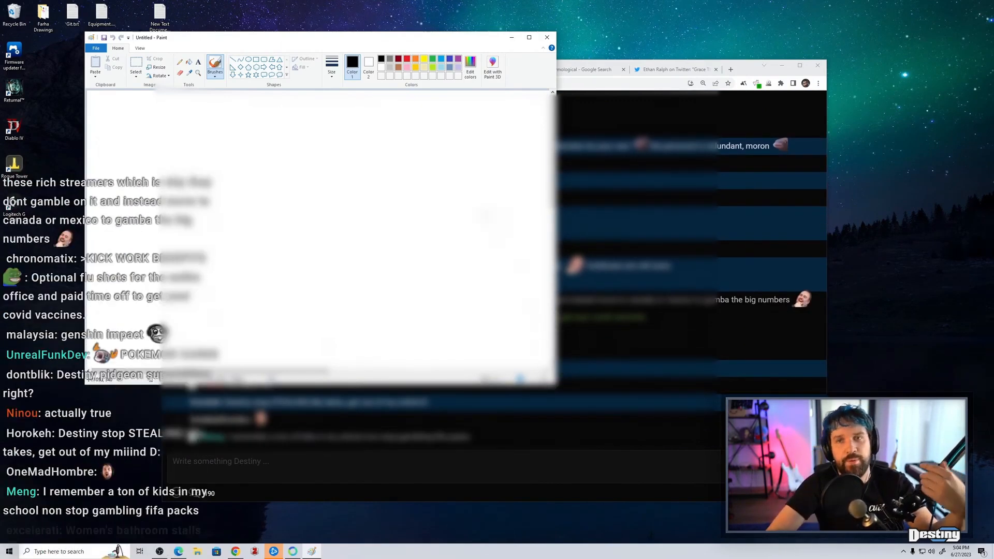
left_click(546, 38)
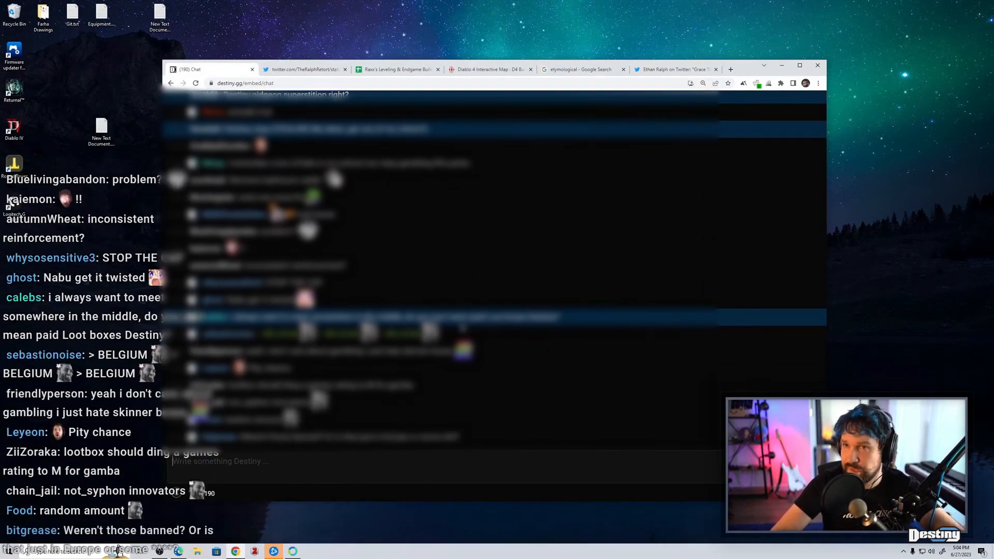
scroll("down", 3)
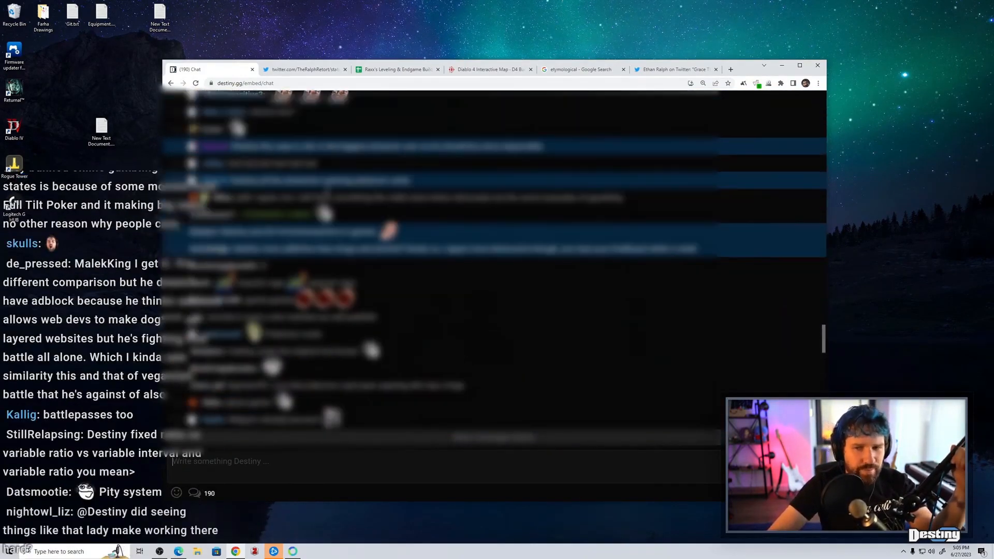
scroll("down", 3)
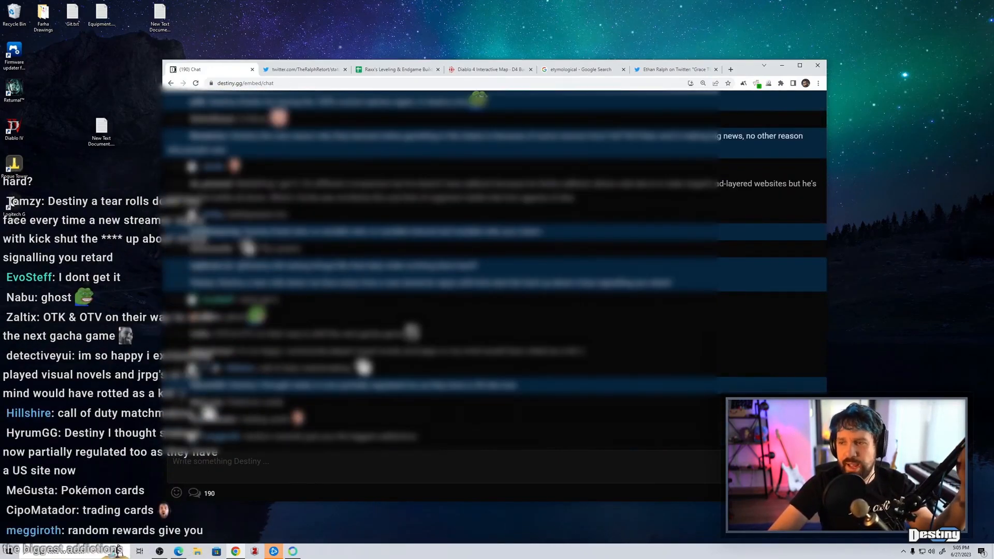
scroll("down", 3)
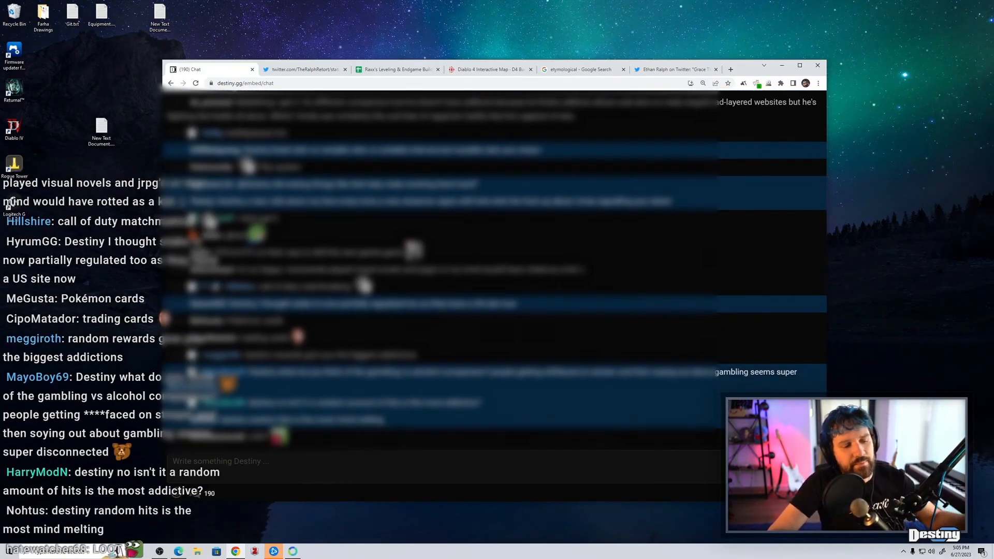
scroll("down", 3)
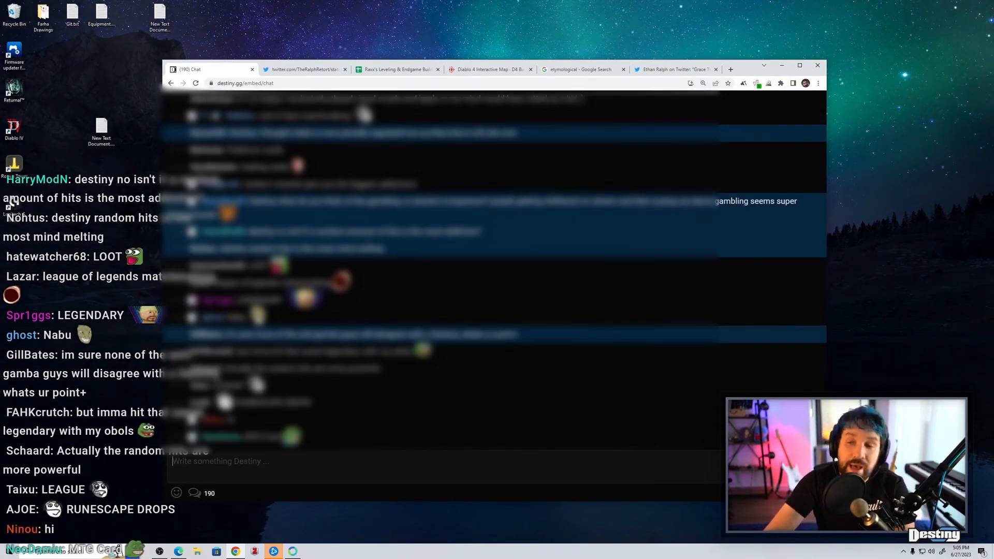
scroll("down", 3)
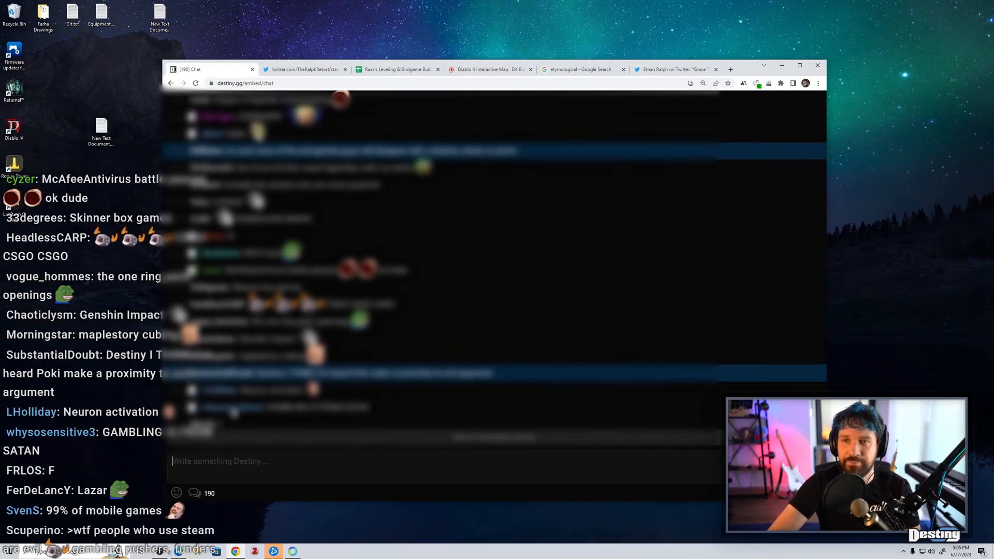
scroll("down", 3)
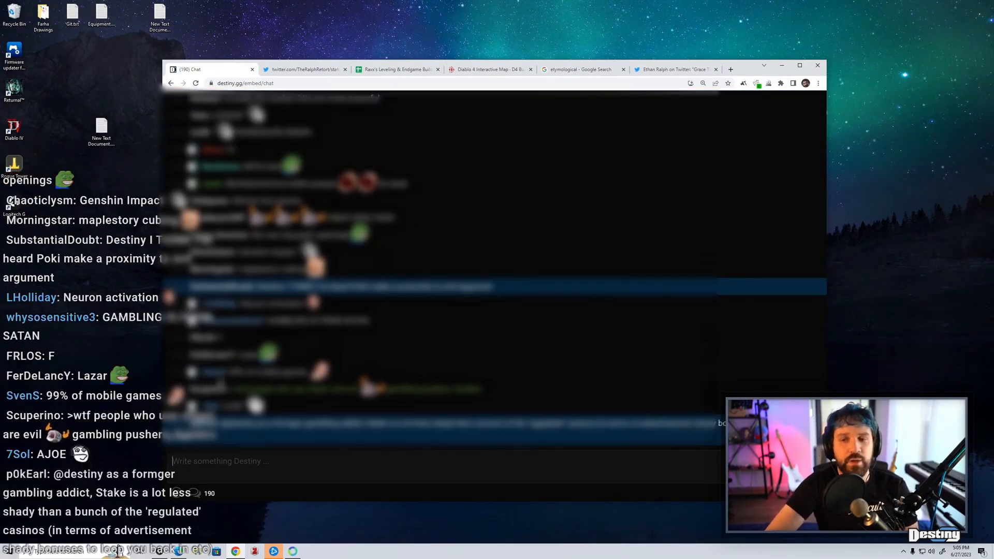
scroll("down", 3)
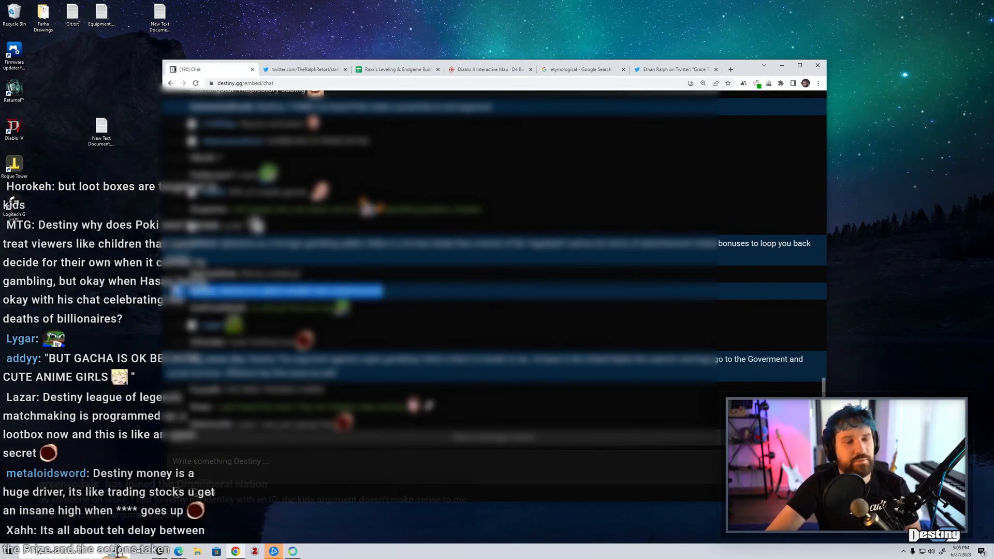
scroll("down", 3)
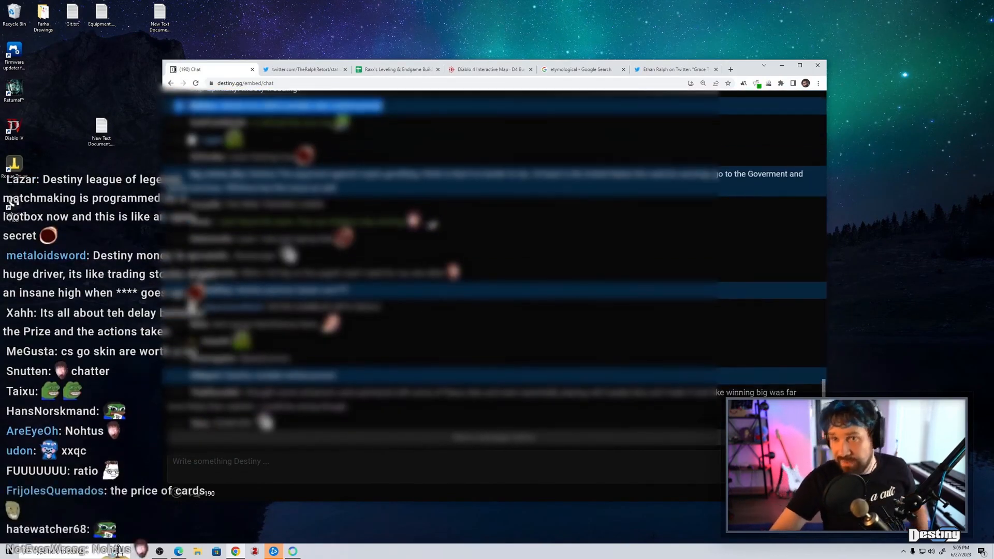
scroll("down", 3)
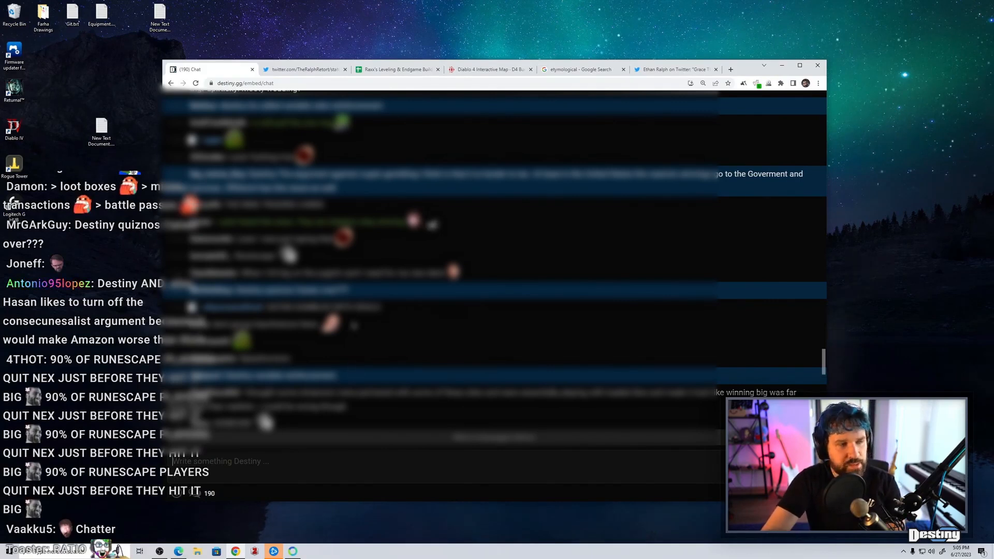
scroll("down", 3)
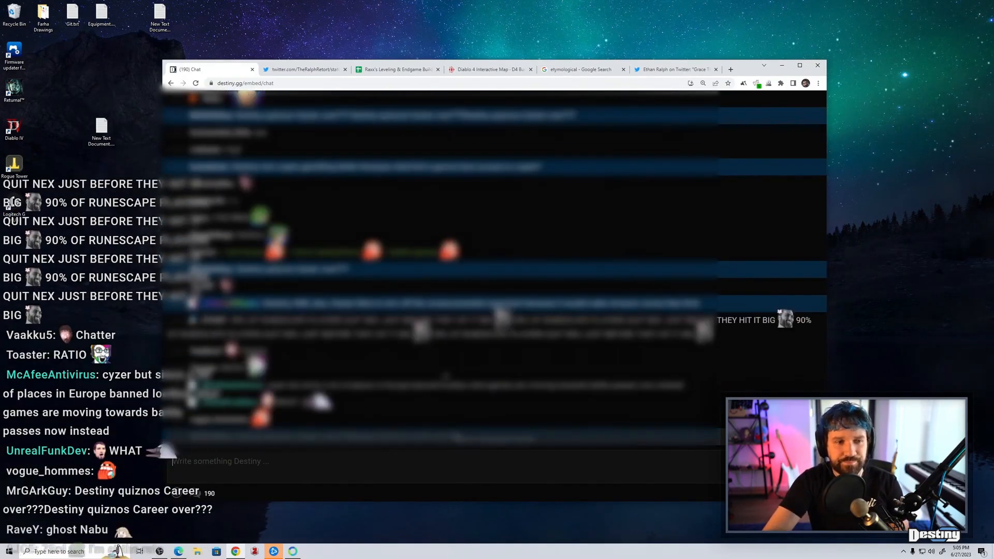
scroll("down", 3)
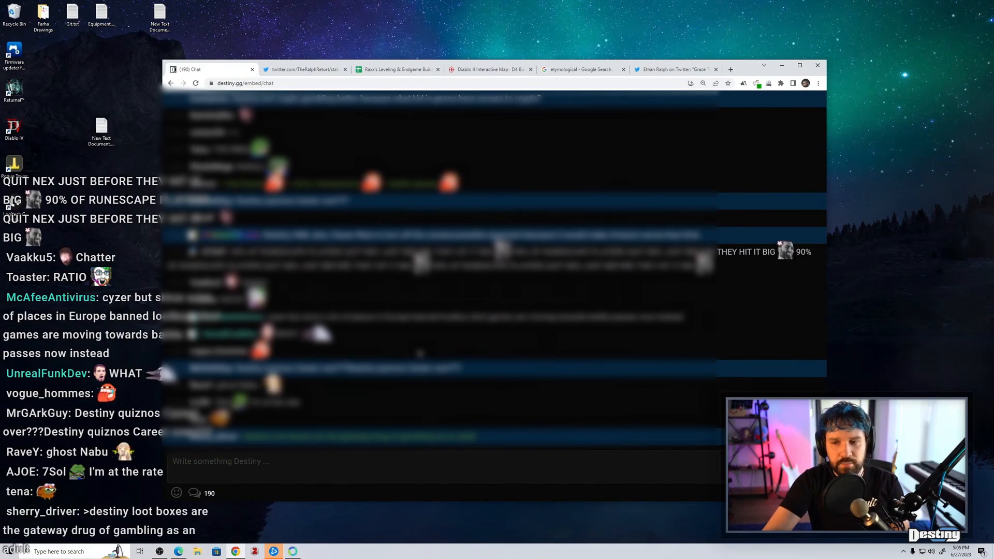
scroll("down", 3)
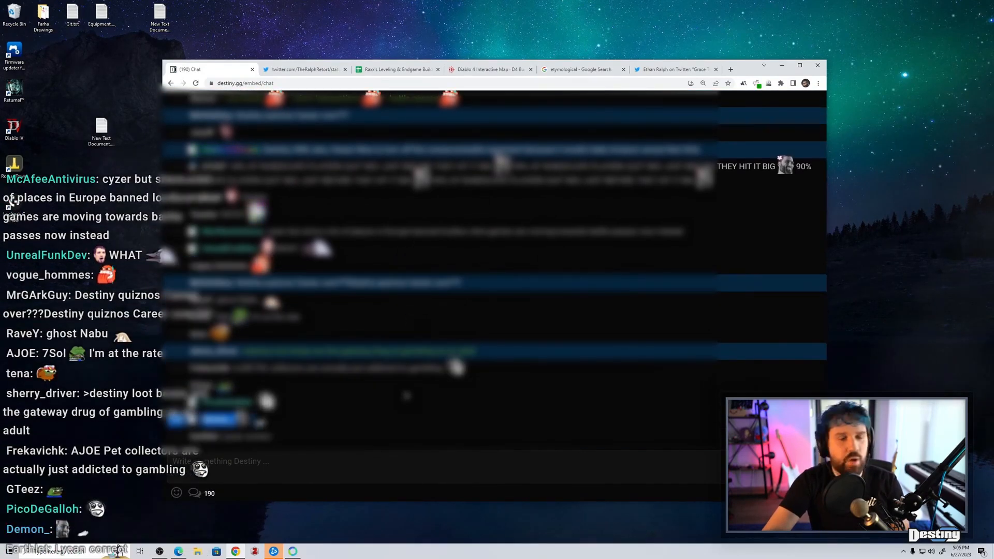
scroll("down", 3)
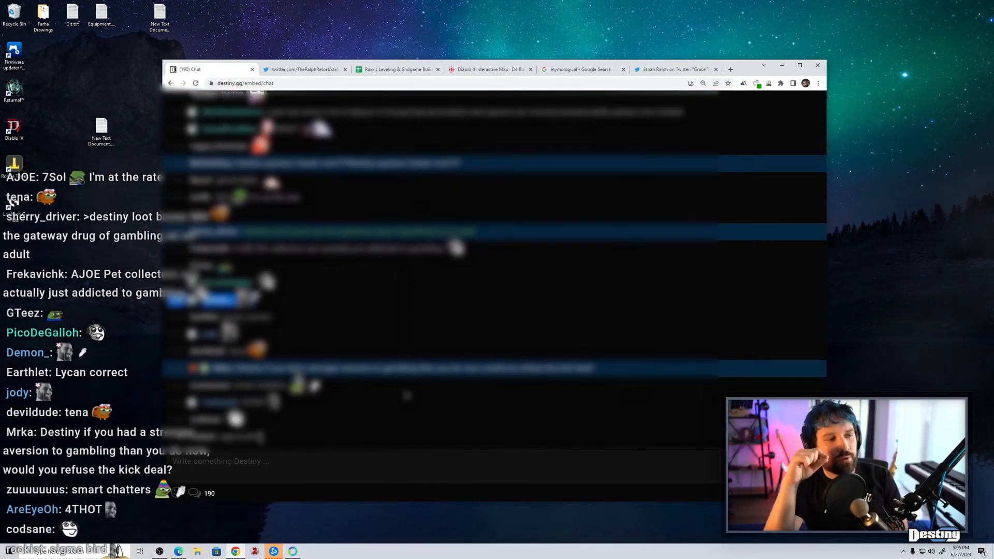
scroll("down", 3)
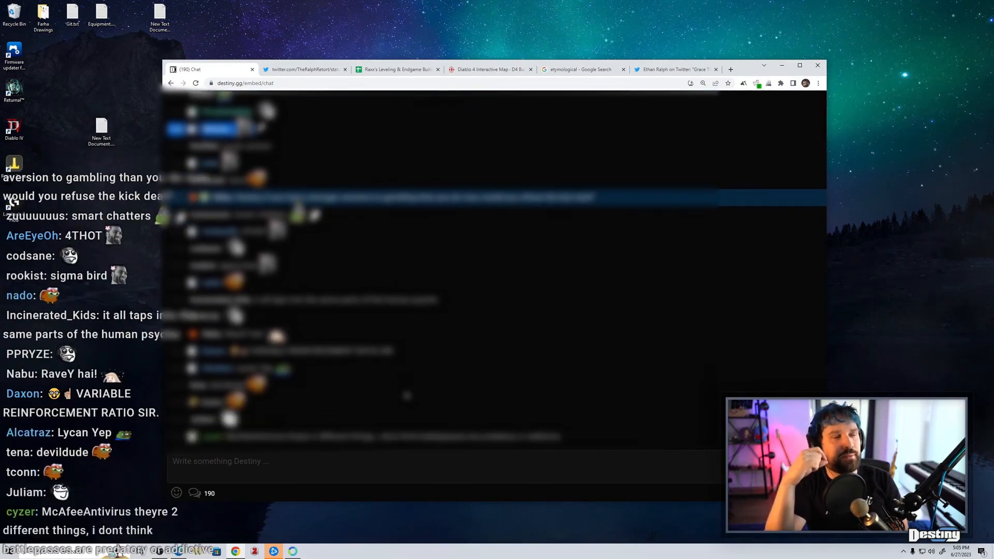
scroll("down", 3)
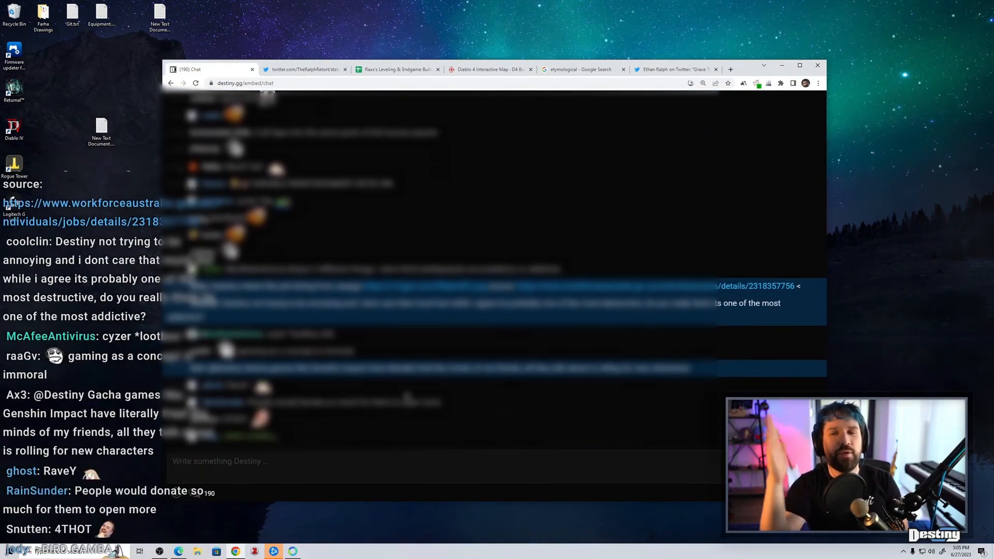
scroll("down", 3)
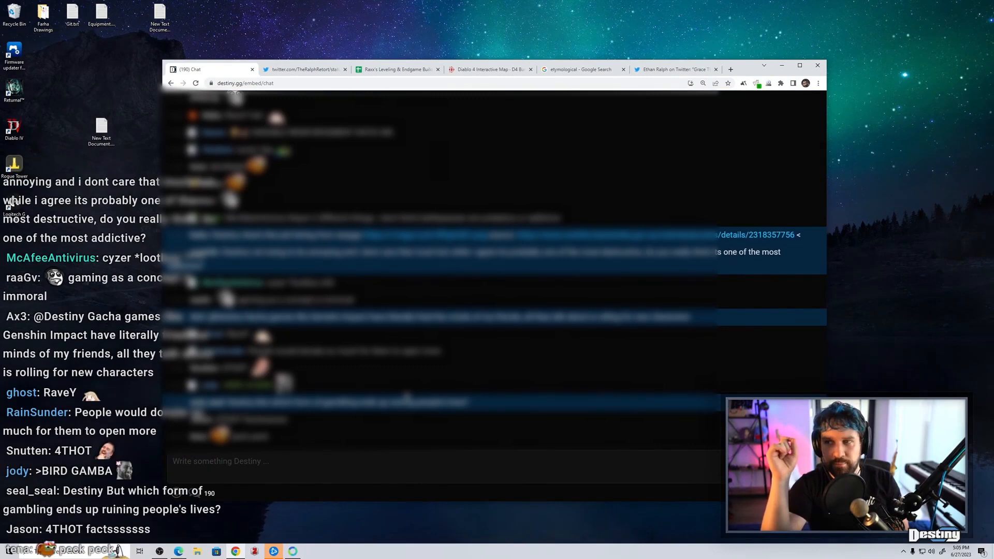
scroll("down", 3)
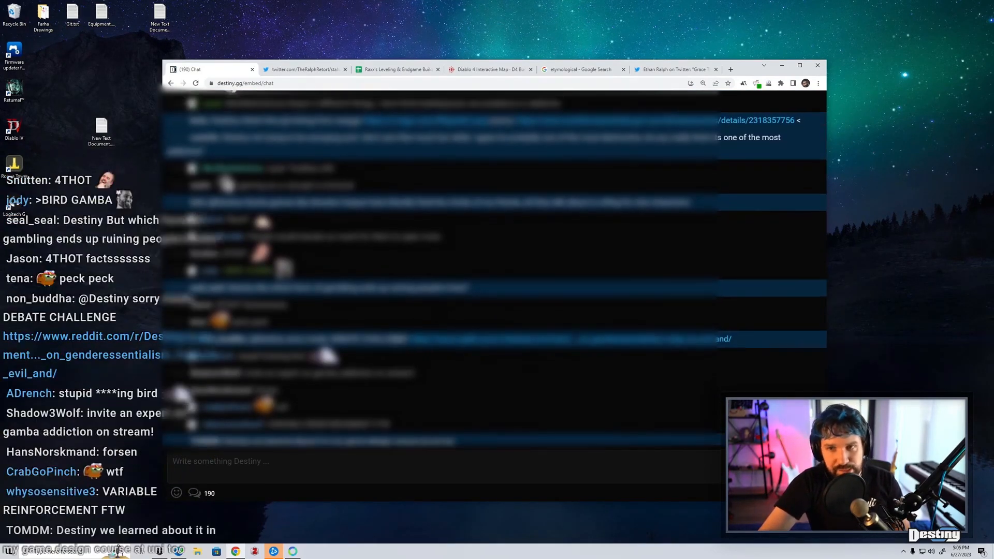
scroll("down", 3)
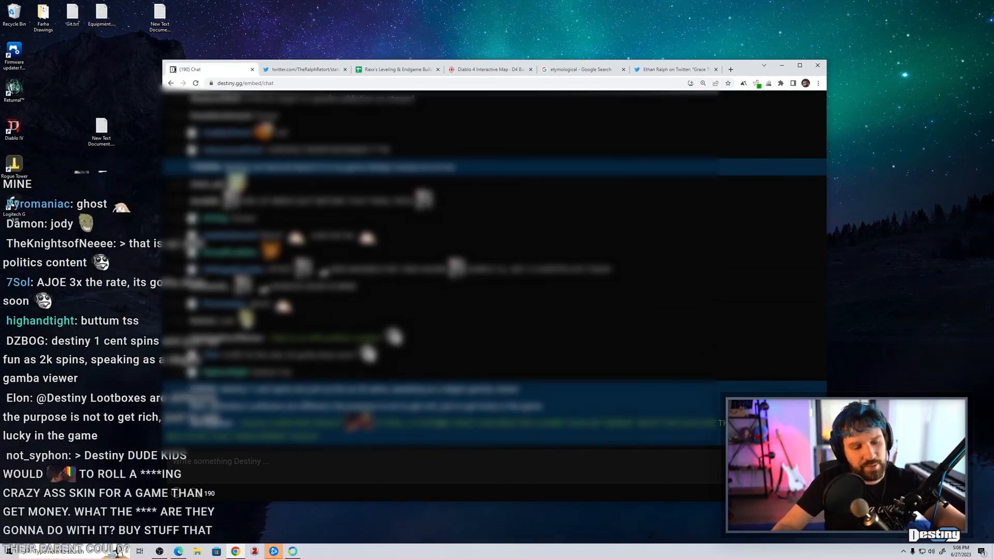
scroll("down", 3)
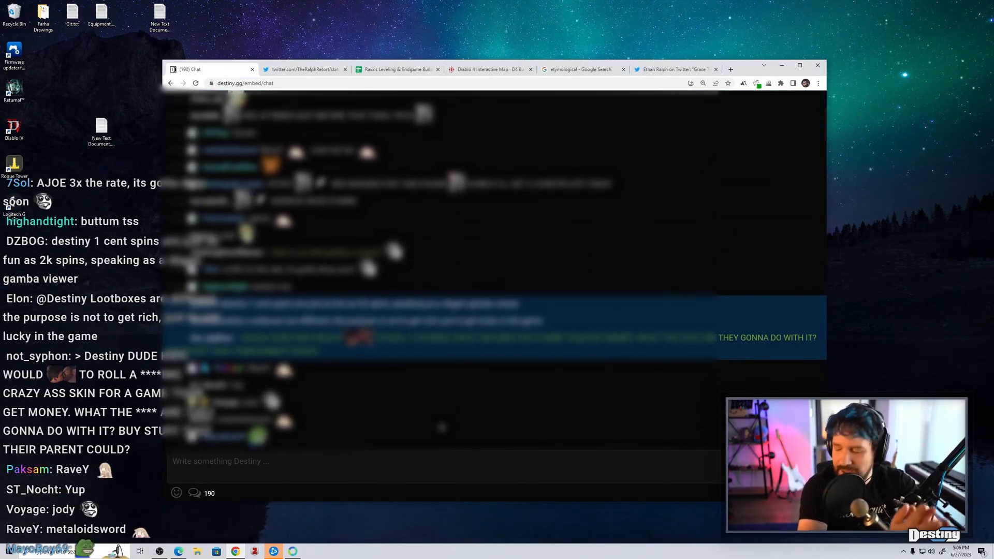
scroll("down", 3)
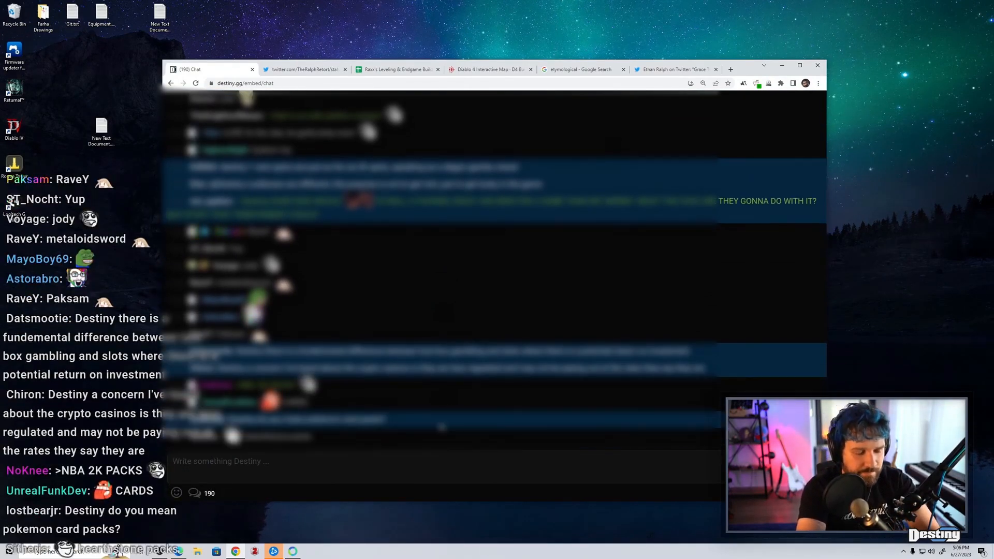
scroll("down", 3)
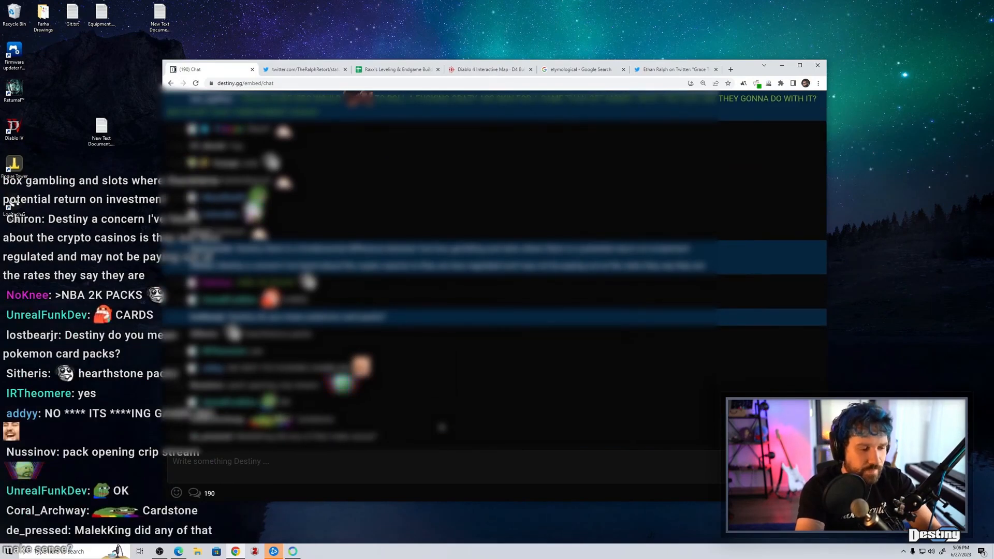
scroll("down", 3)
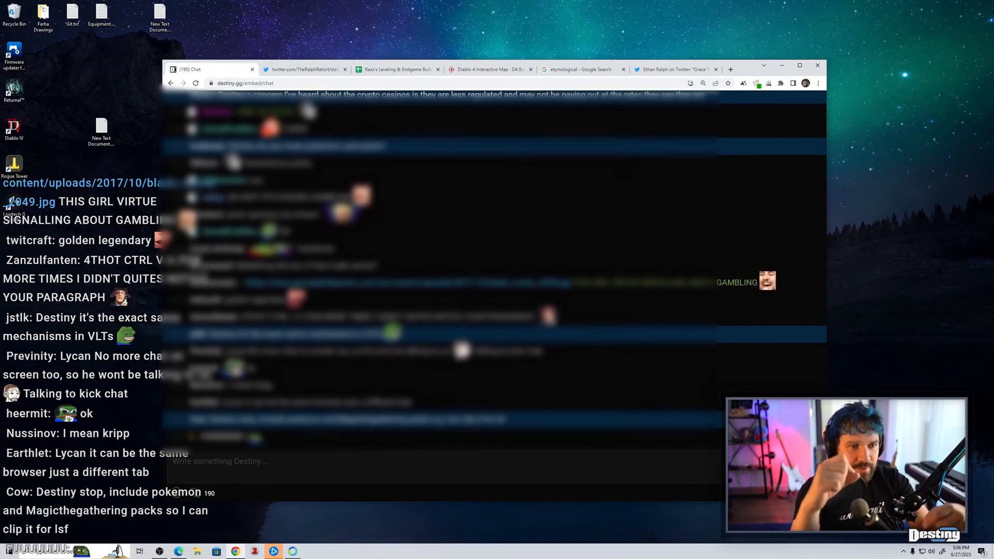
scroll("down", 3)
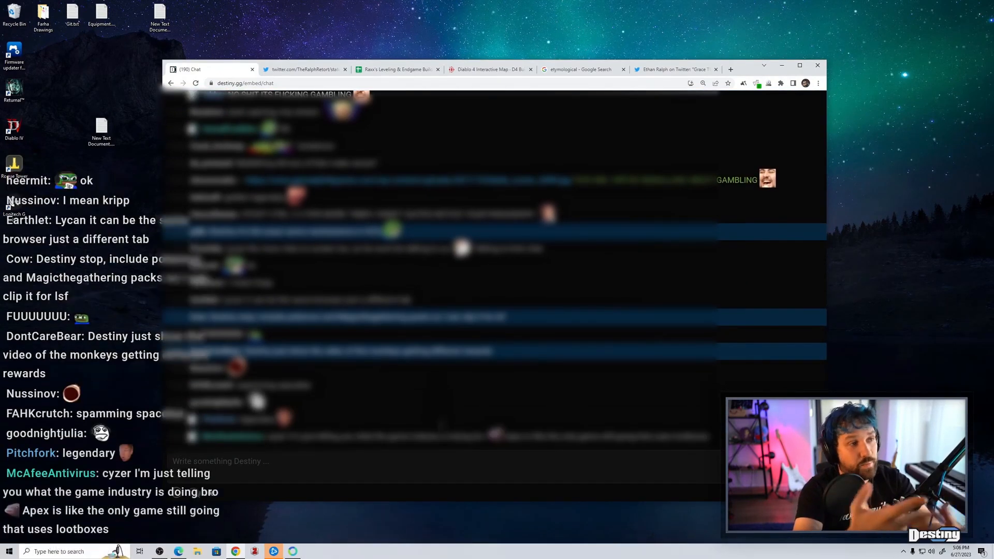
scroll("down", 3)
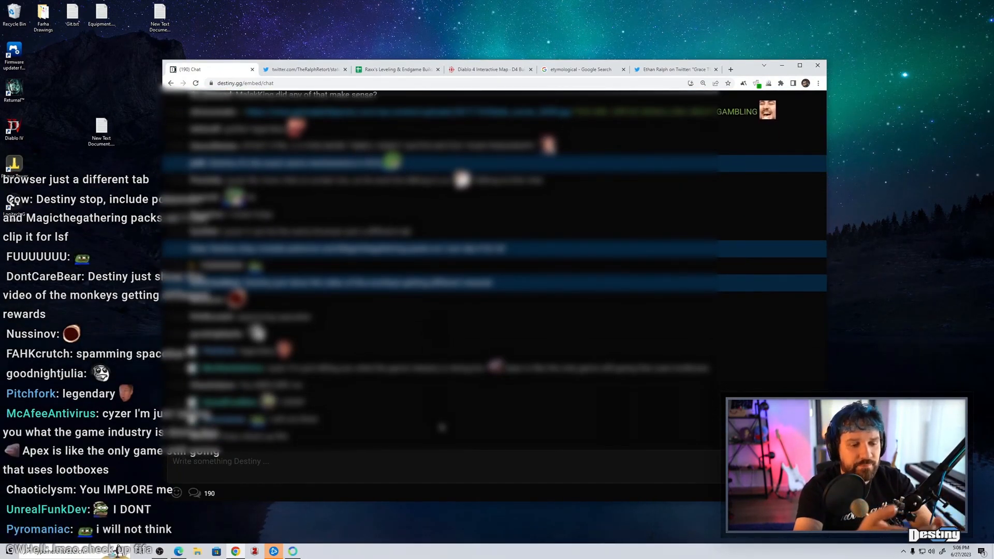
scroll("down", 3)
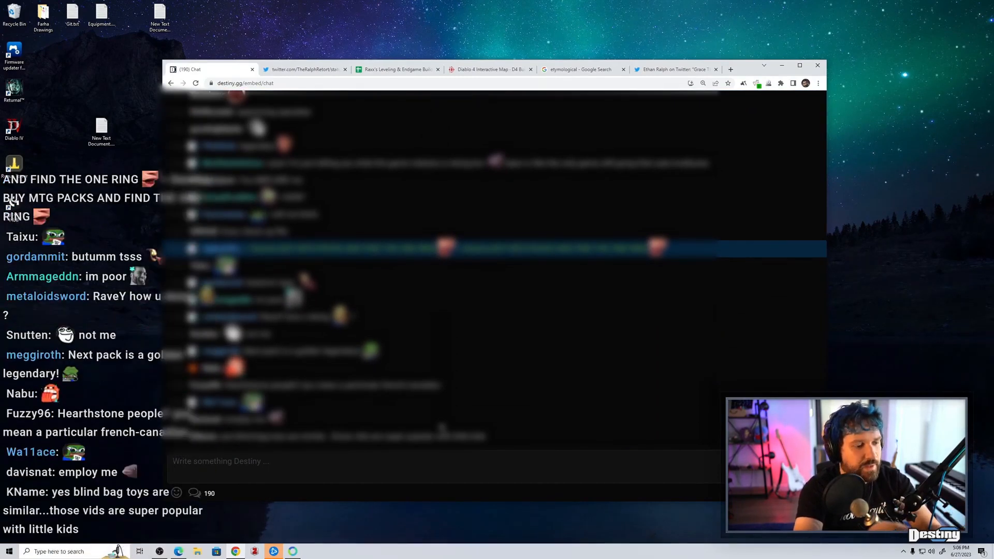
scroll("down", 3)
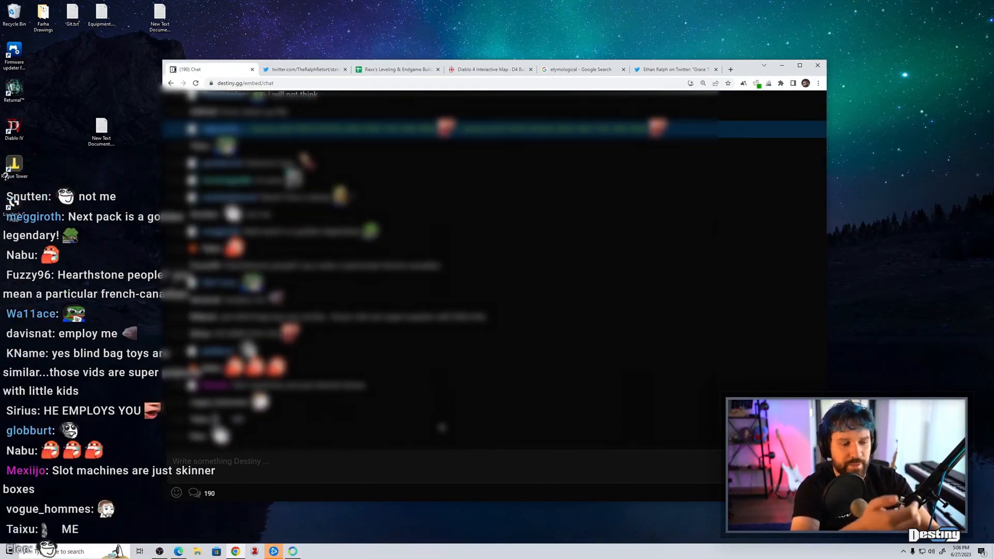
scroll("down", 3)
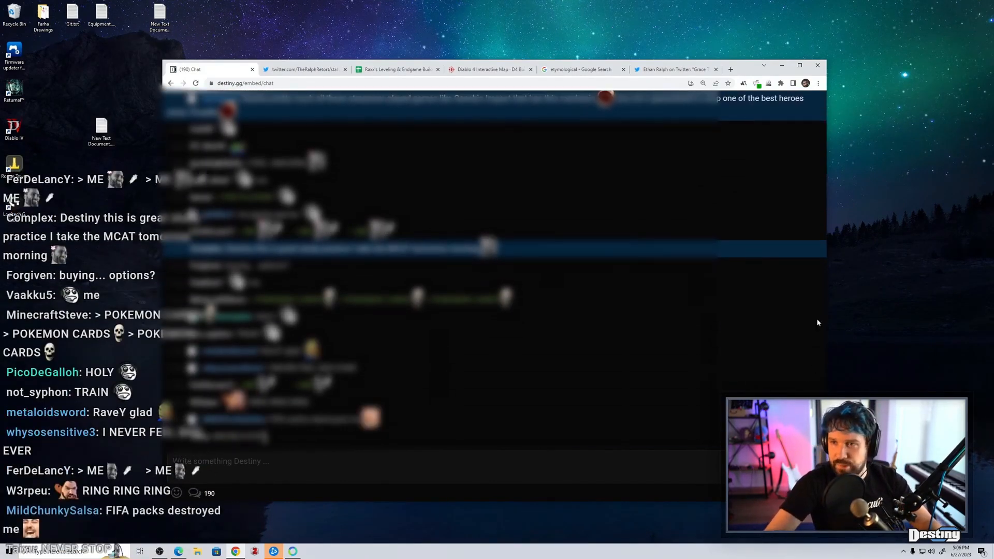
scroll("down", 3)
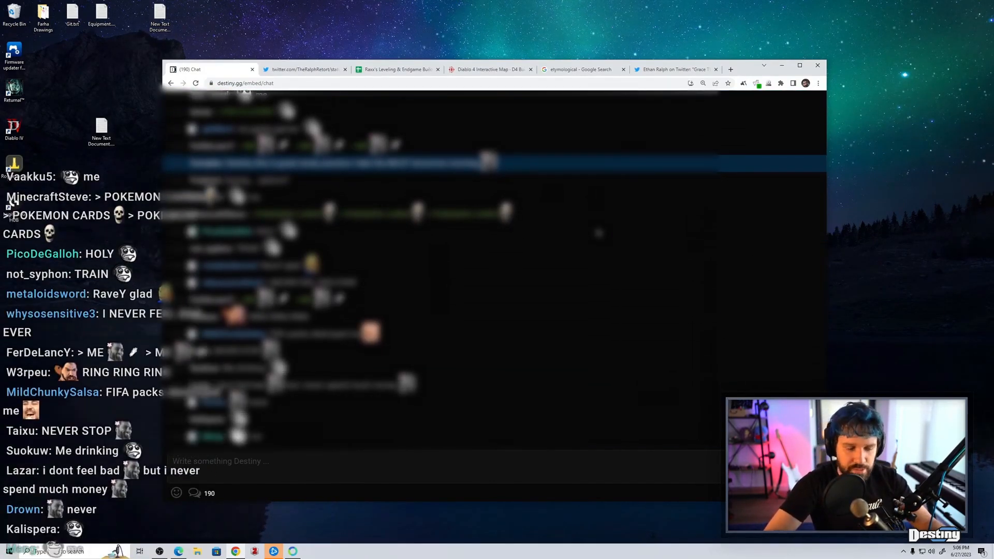
scroll("down", 3)
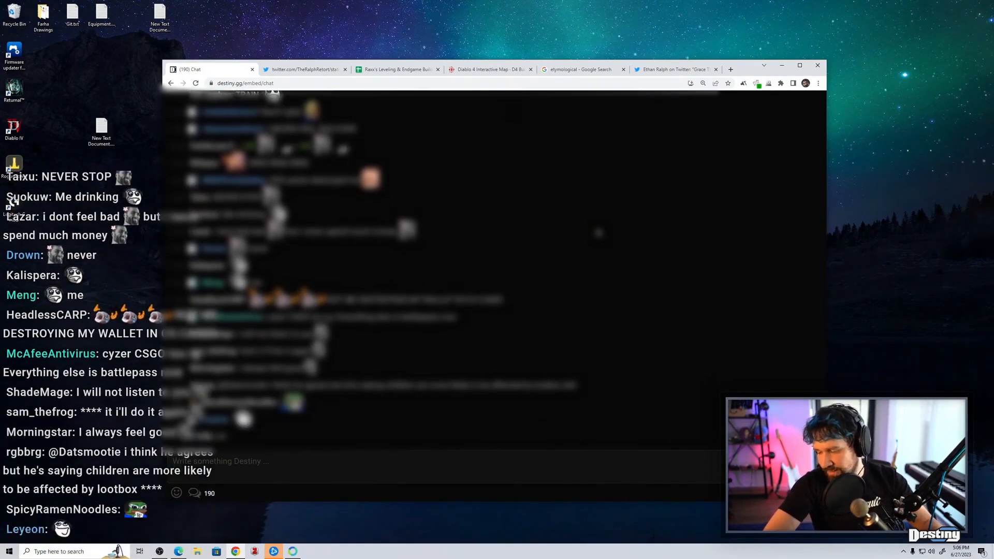
scroll("down", 3)
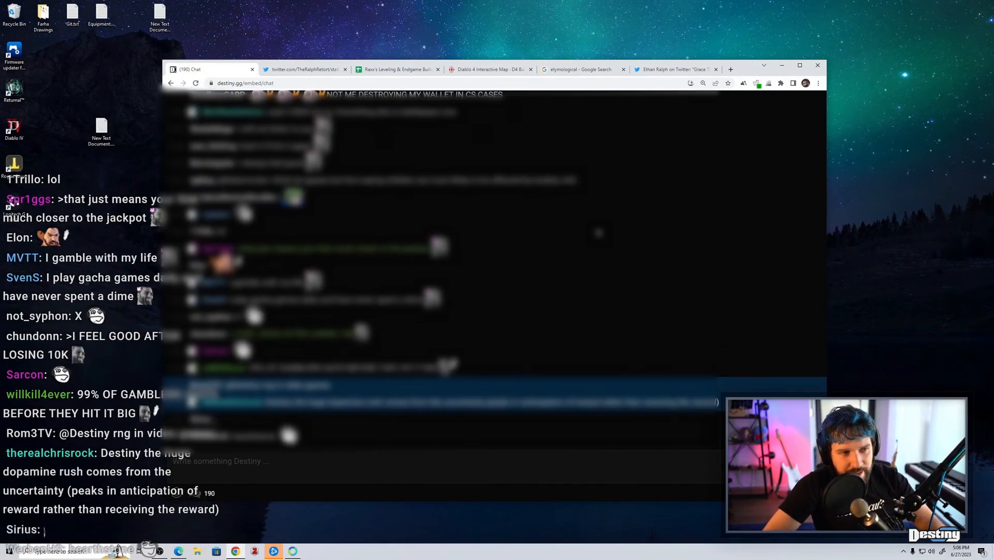
scroll("down", 3)
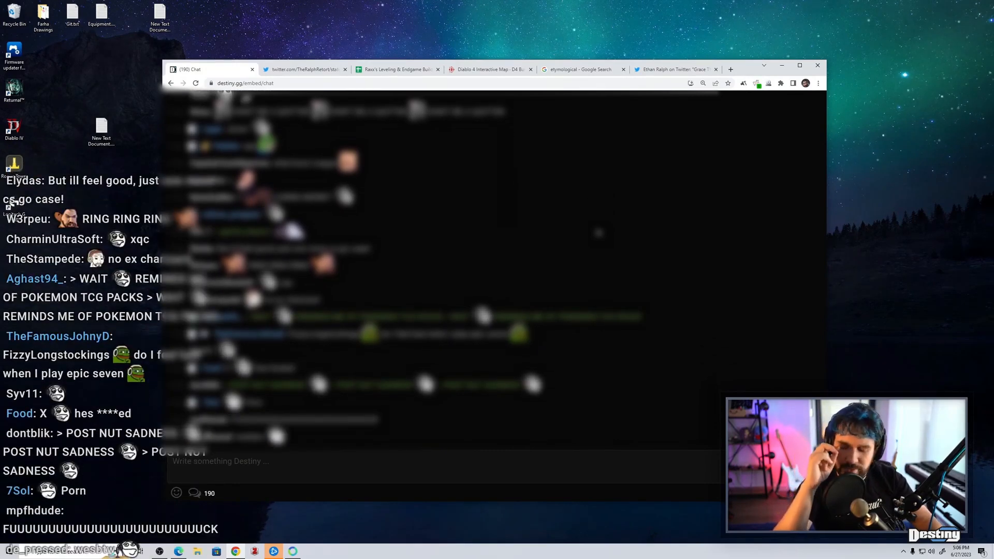
scroll("down", 3)
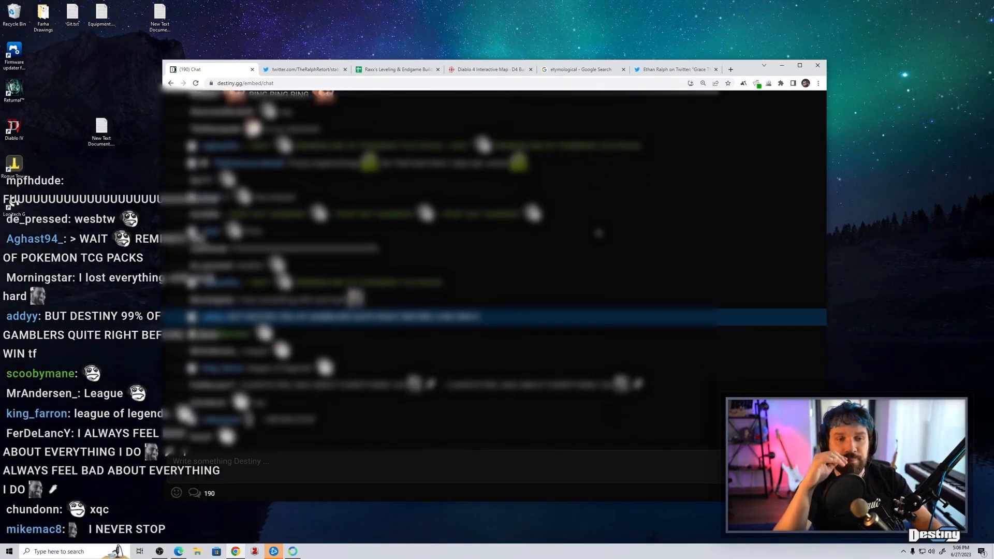
scroll("down", 3)
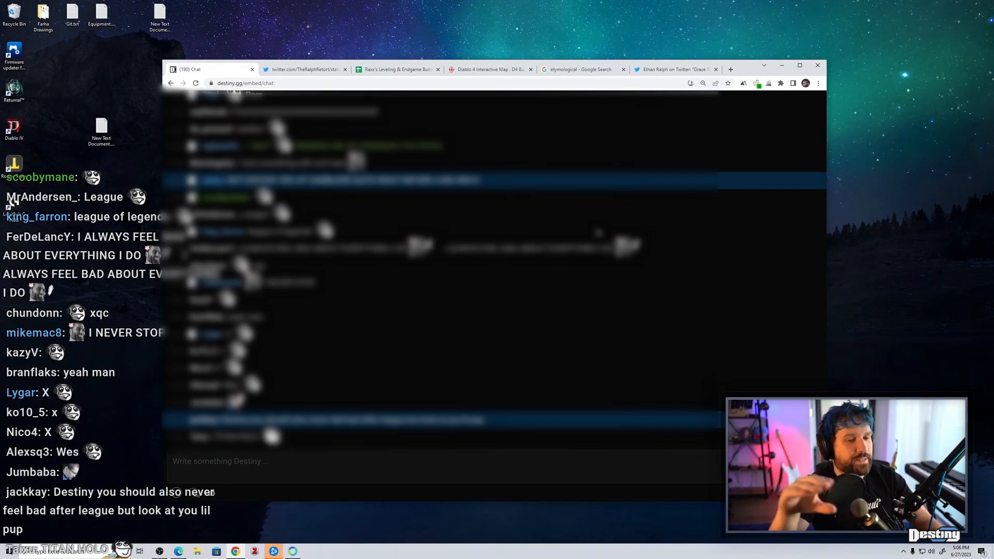
scroll("down", 3)
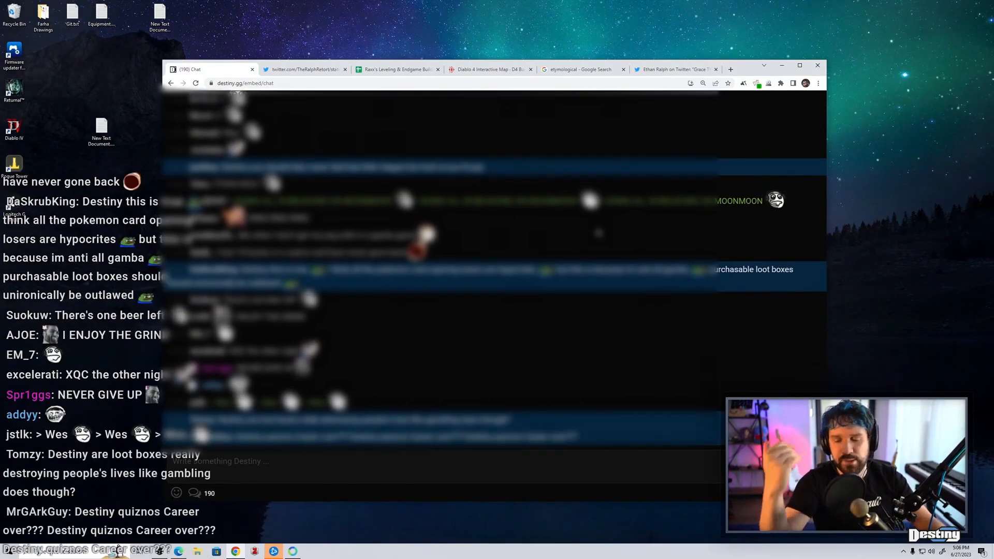
scroll("down", 3)
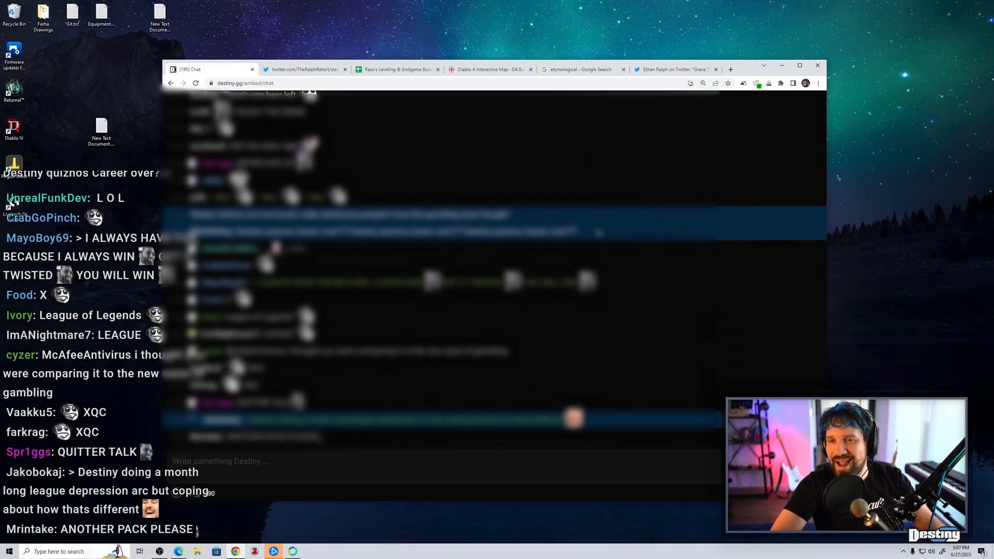
scroll("down", 3)
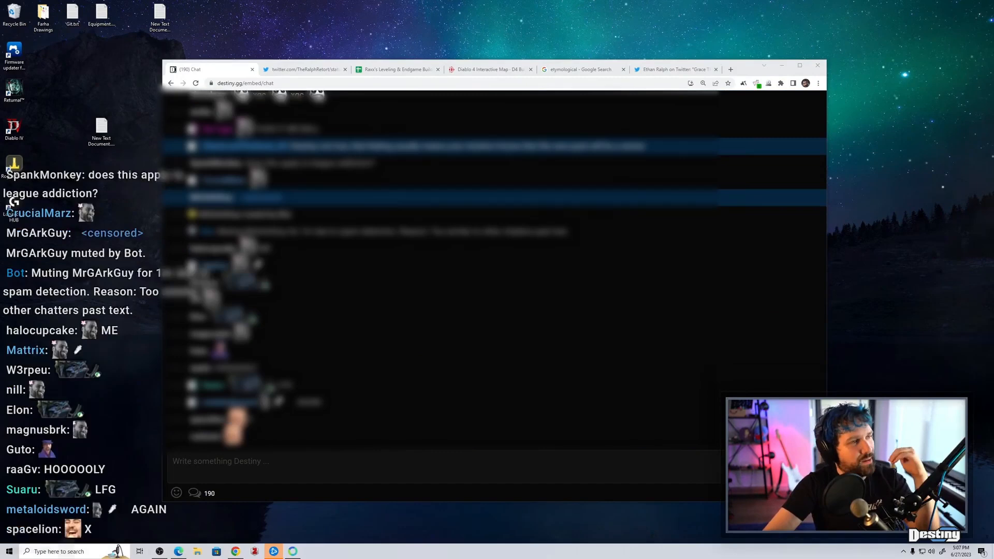
scroll("down", 3)
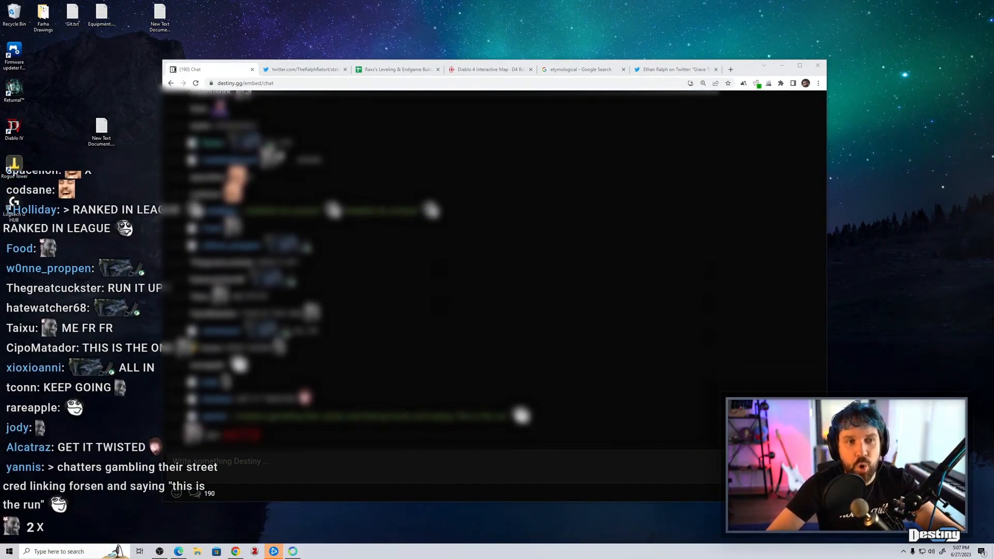